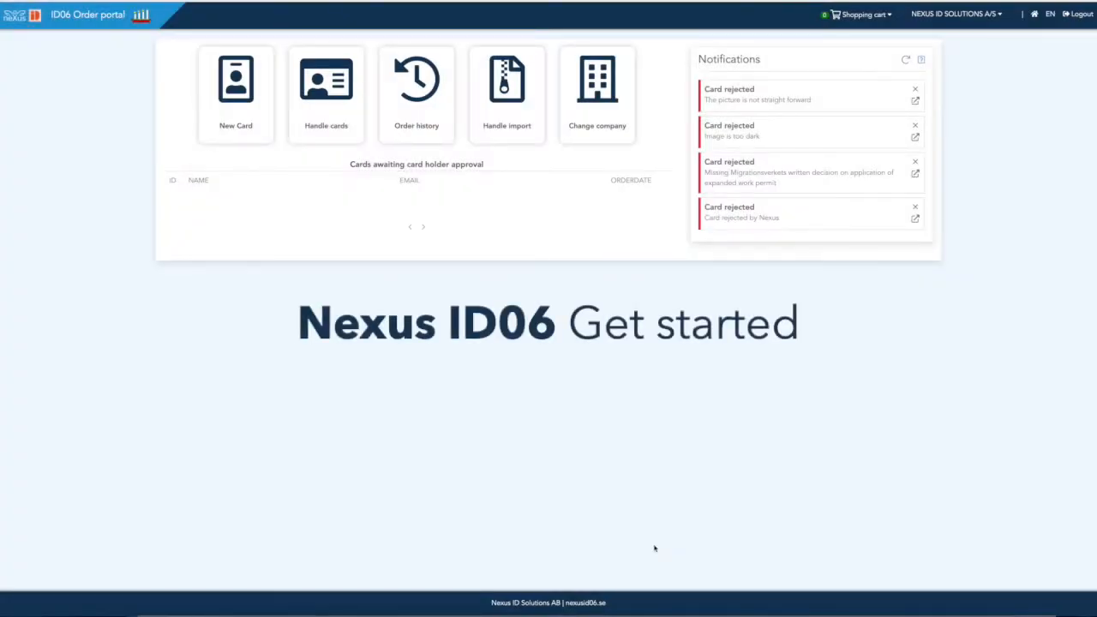
mouse_move(656, 537)
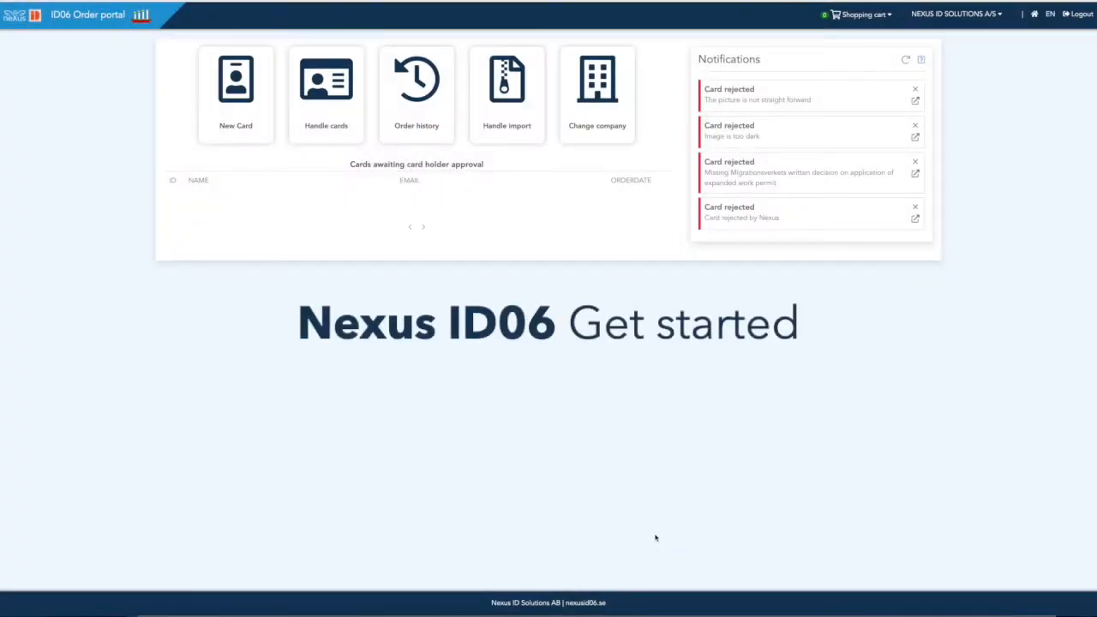
mouse_move(962, 159)
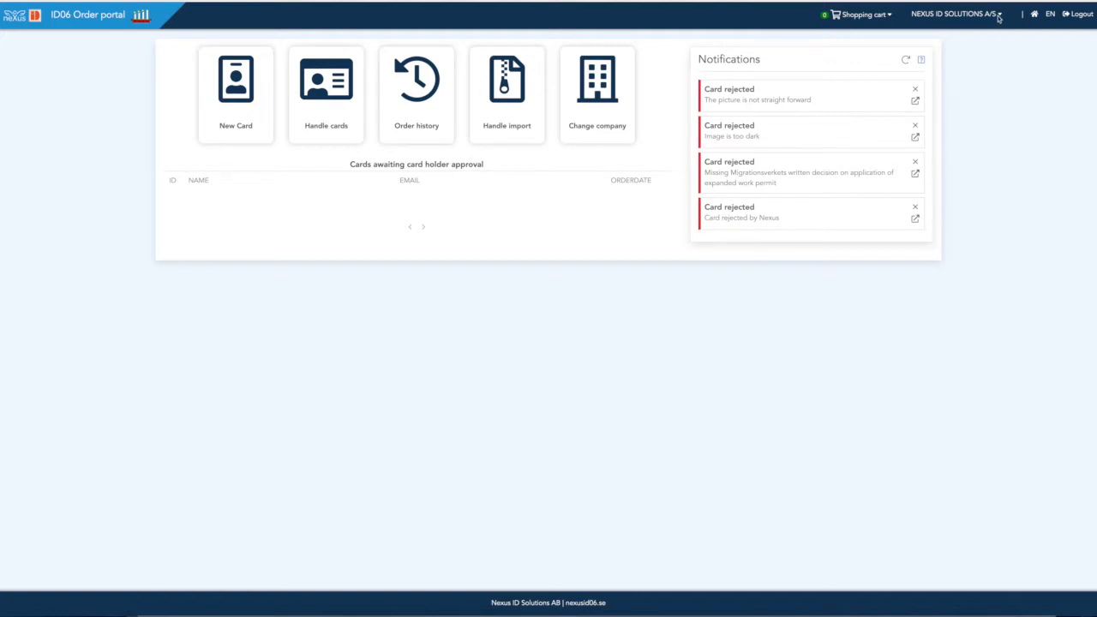
Step: Add Clips from the Accessories catalogue to the shopping cart
click(990, 15)
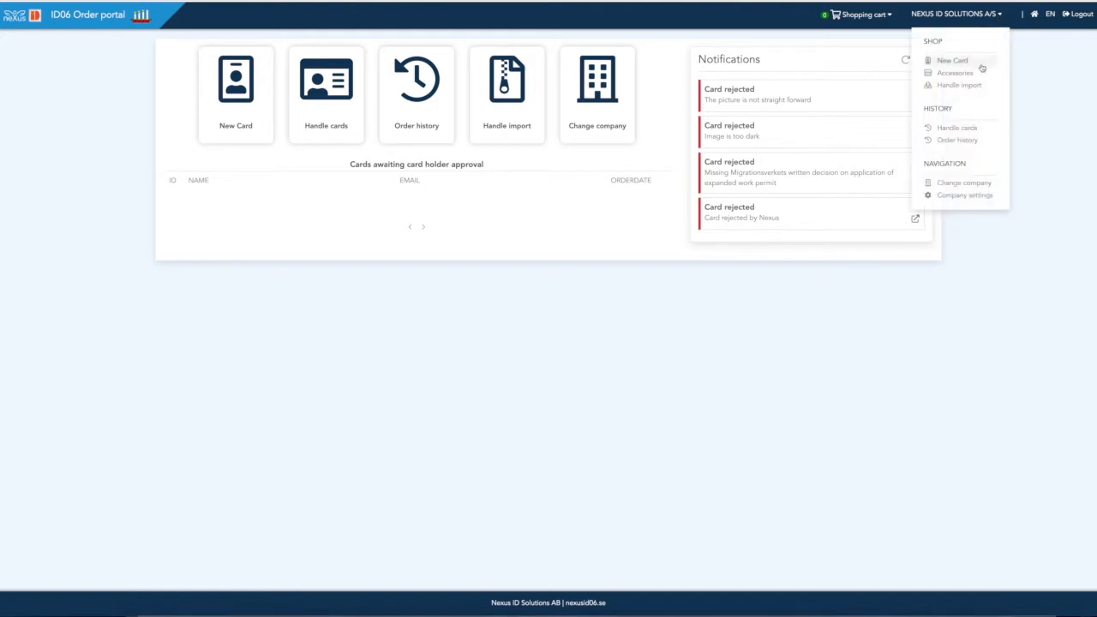
click(960, 72)
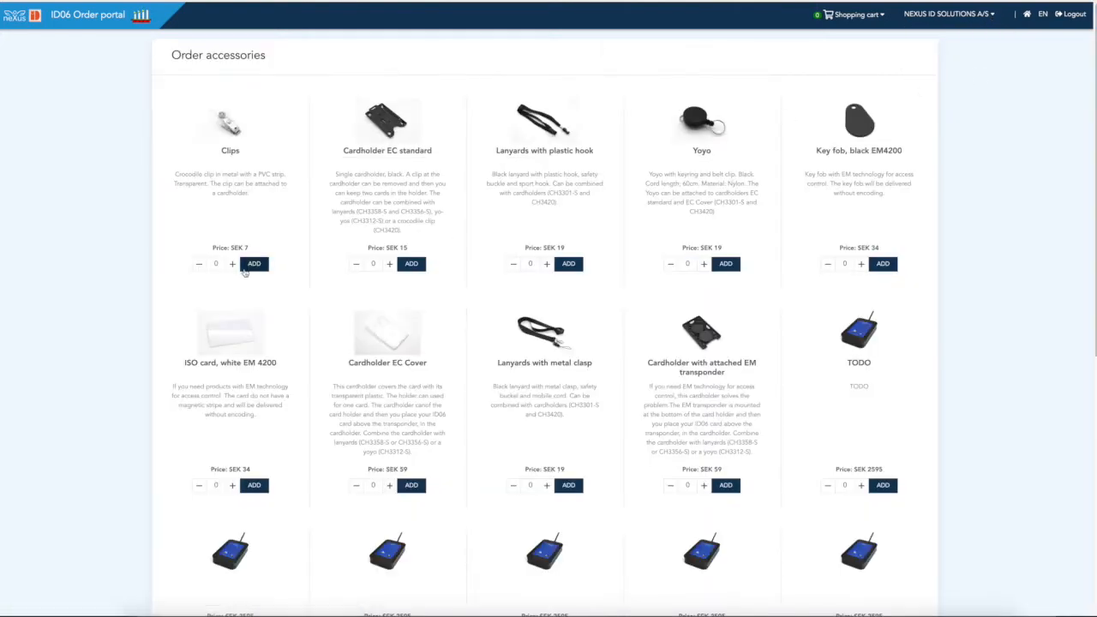
click(254, 264)
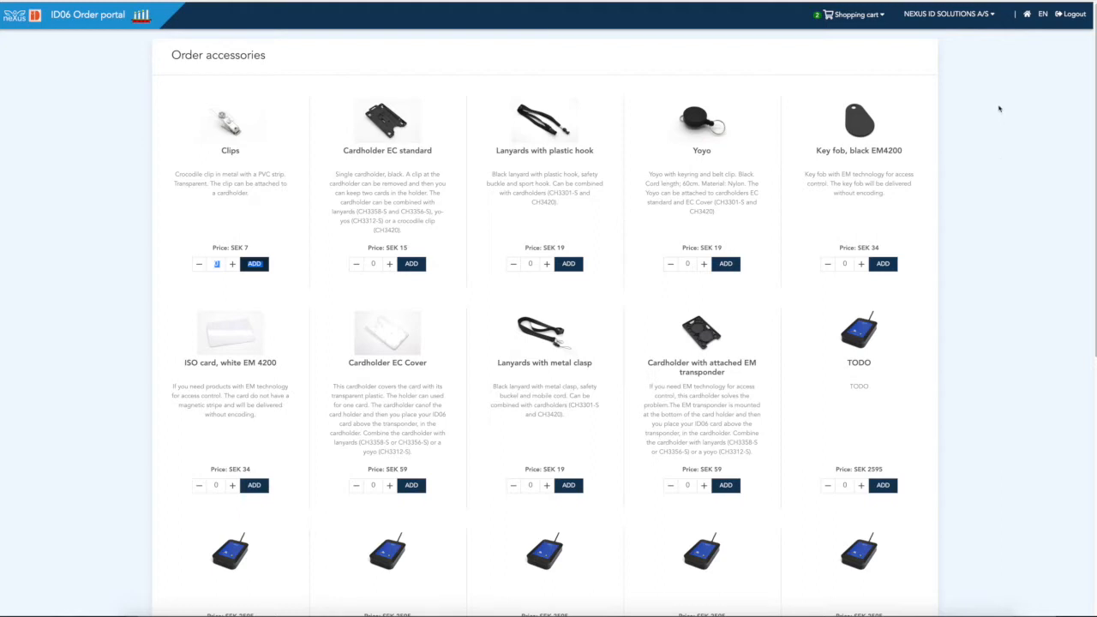
click(952, 16)
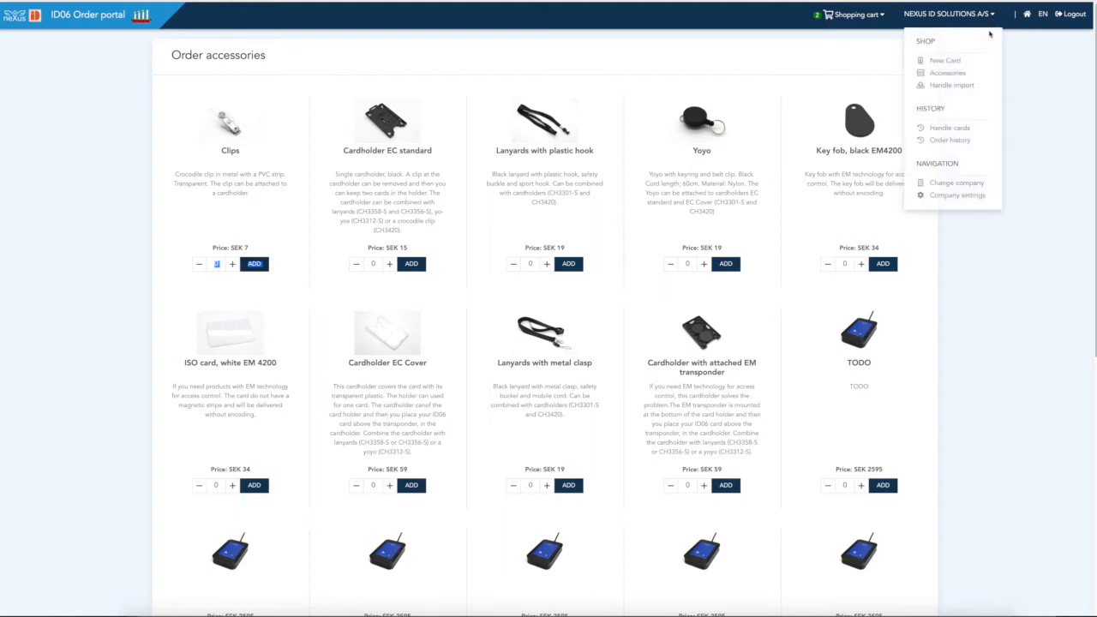
Step: Open Company settings to view the EDI invoice settings
click(958, 194)
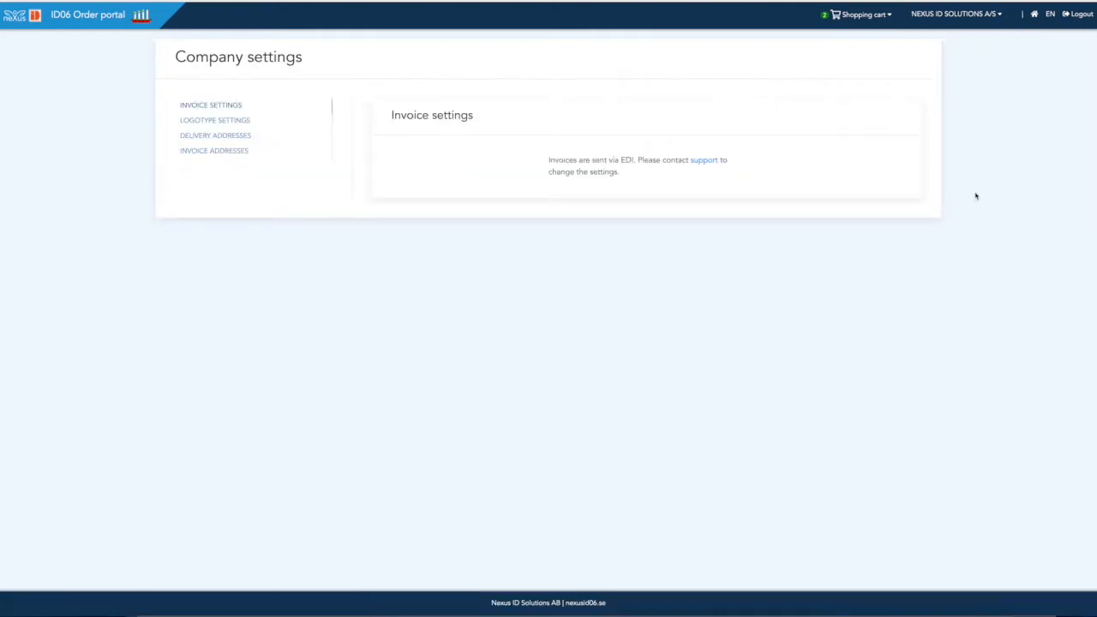
mouse_move(505, 169)
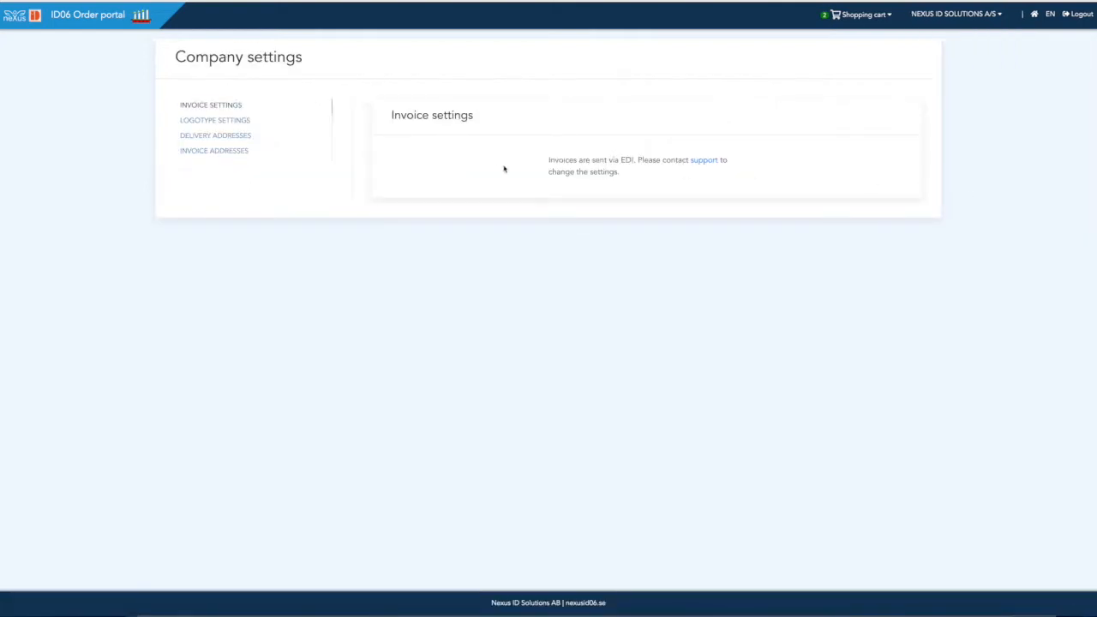
mouse_move(371, 145)
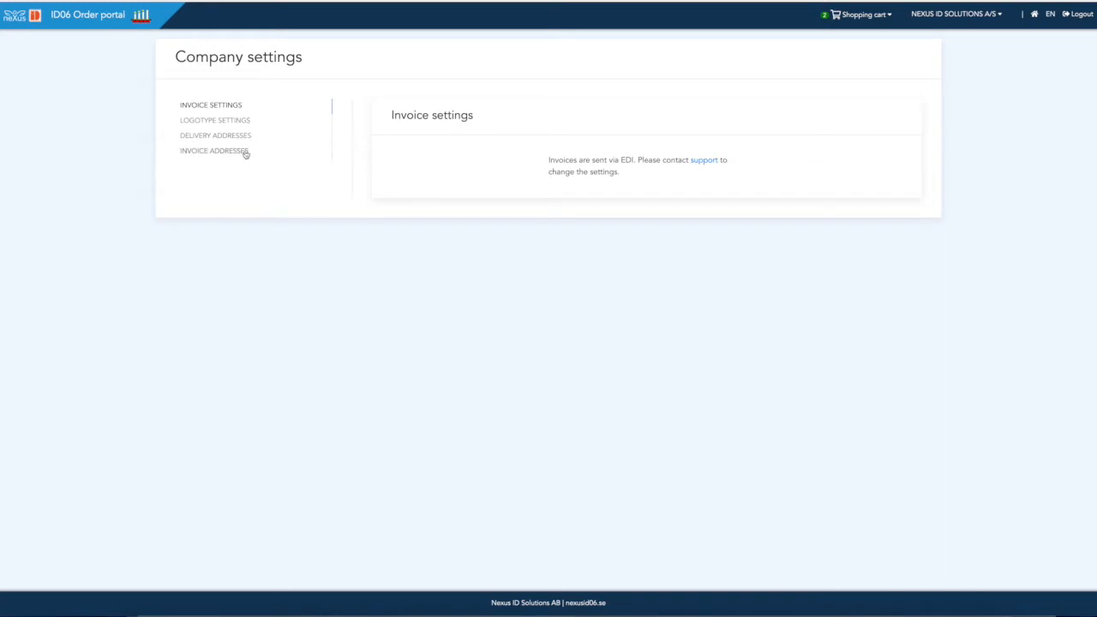
mouse_move(849, 126)
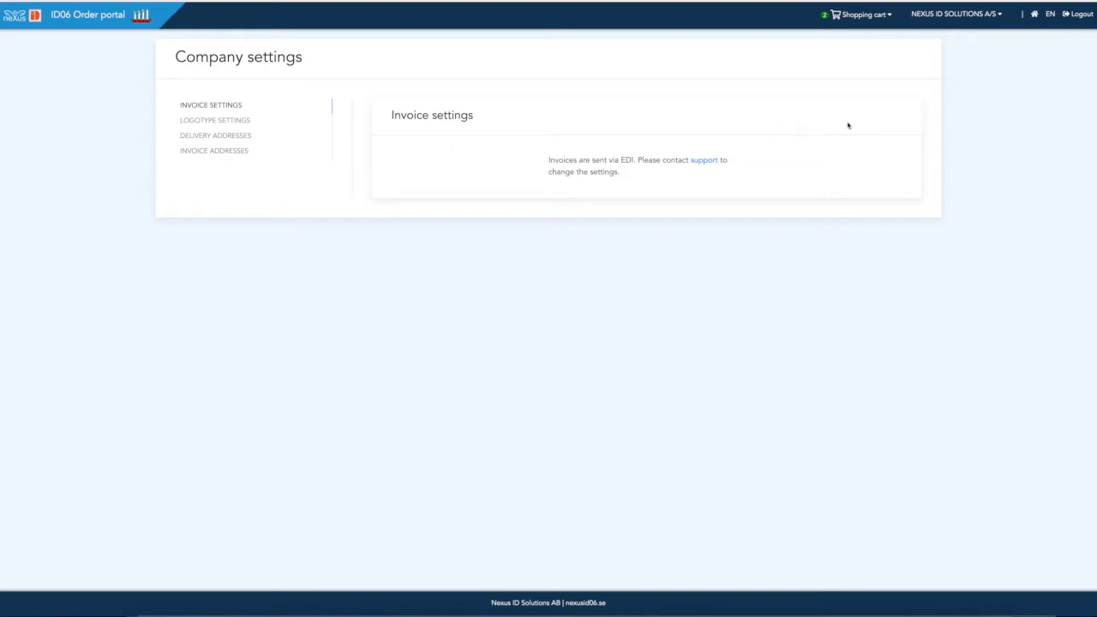
mouse_move(1008, 30)
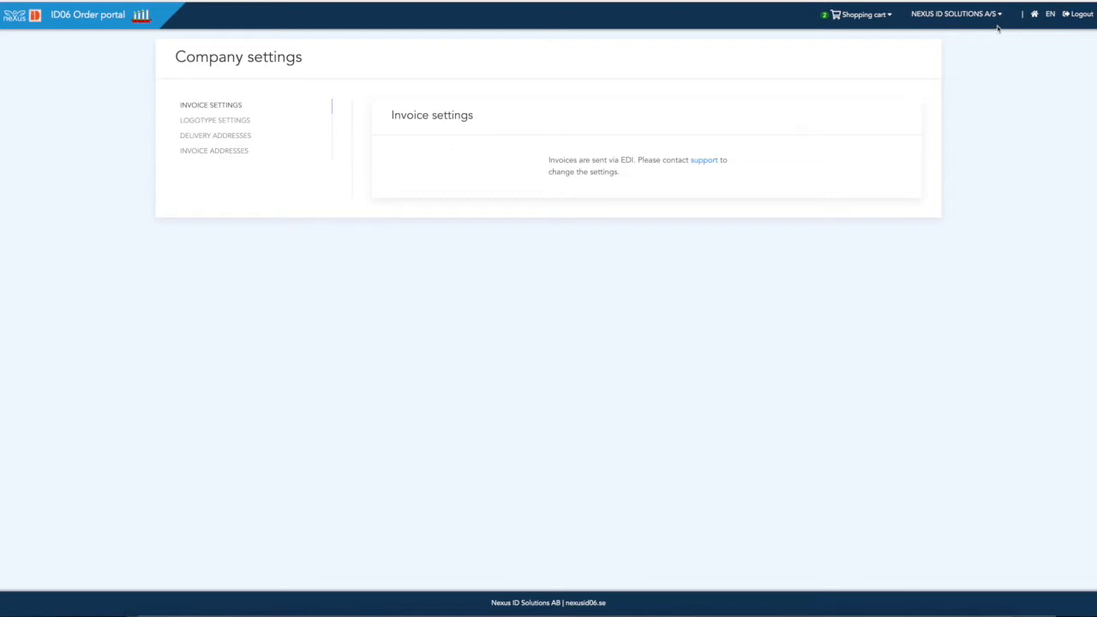
click(964, 15)
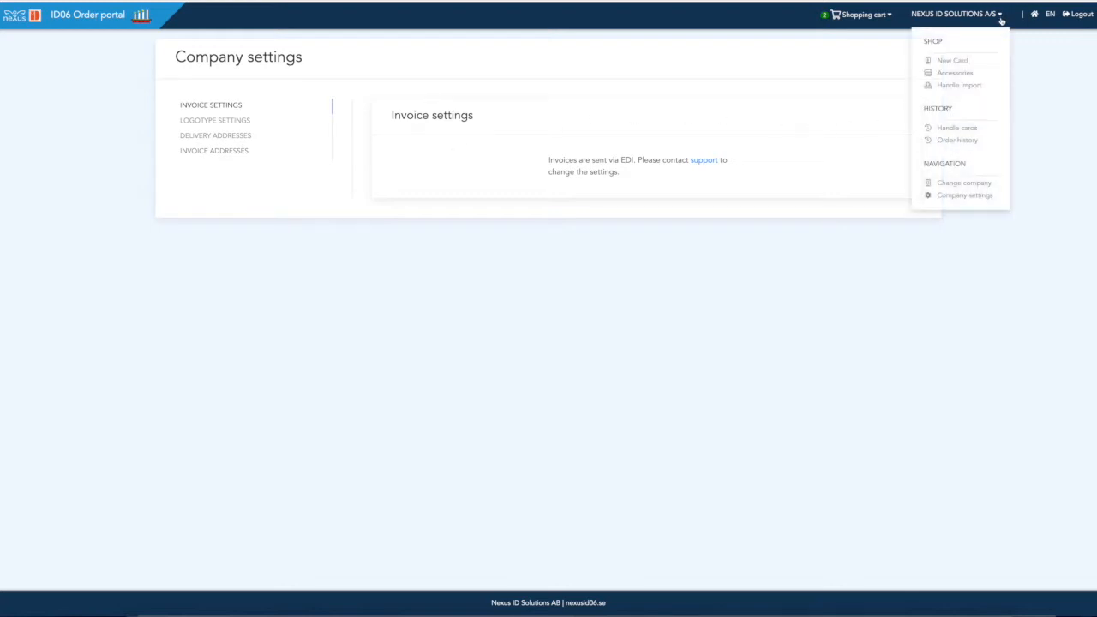
mouse_move(994, 102)
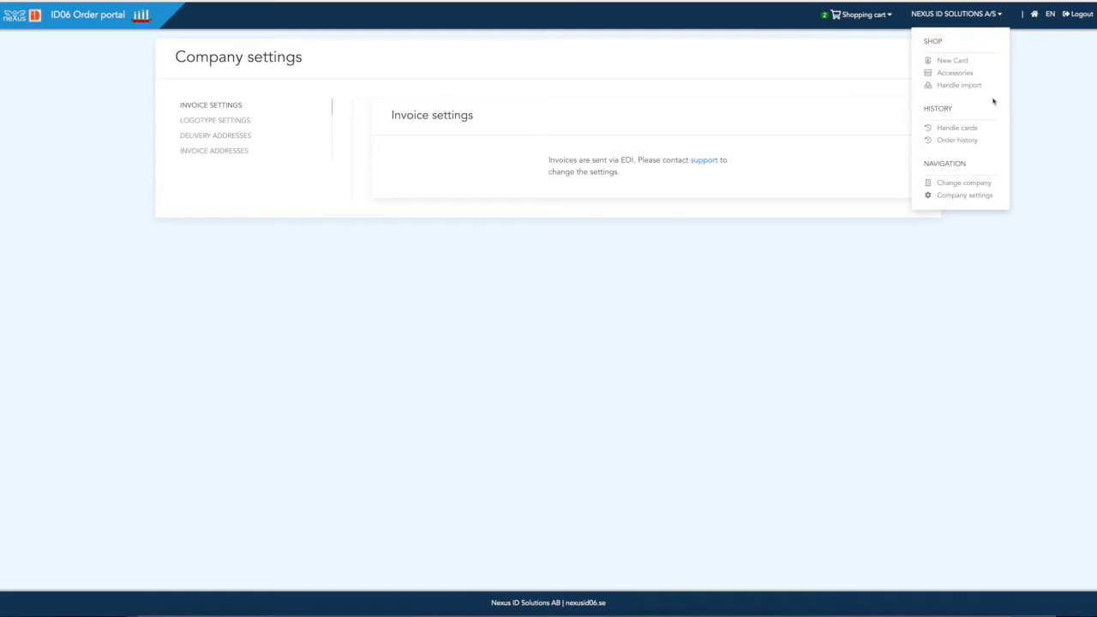
click(958, 140)
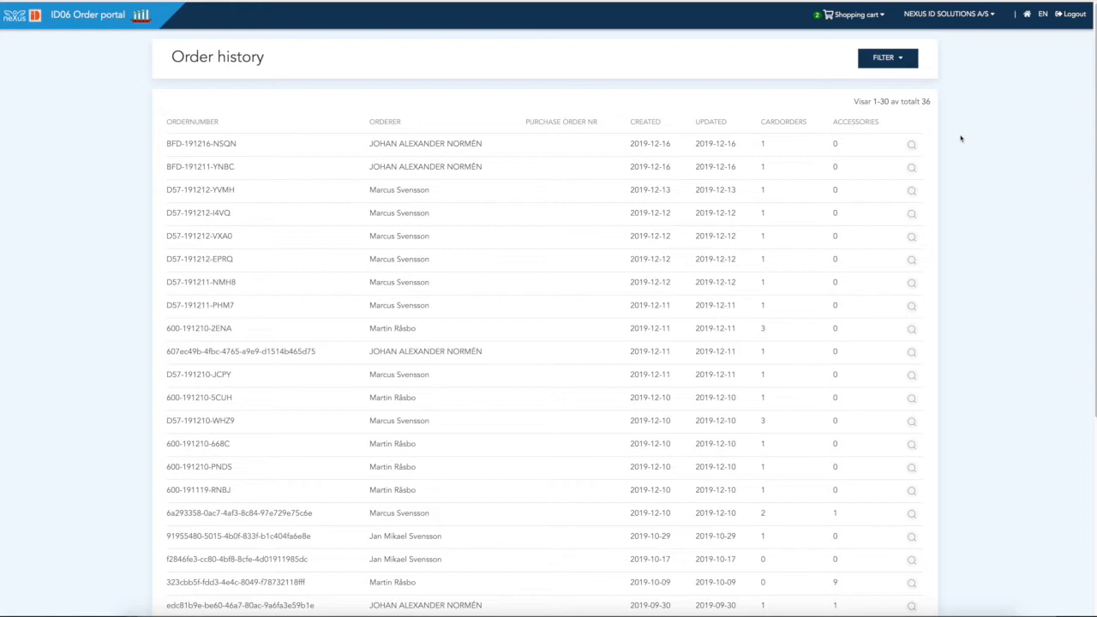
mouse_move(910, 144)
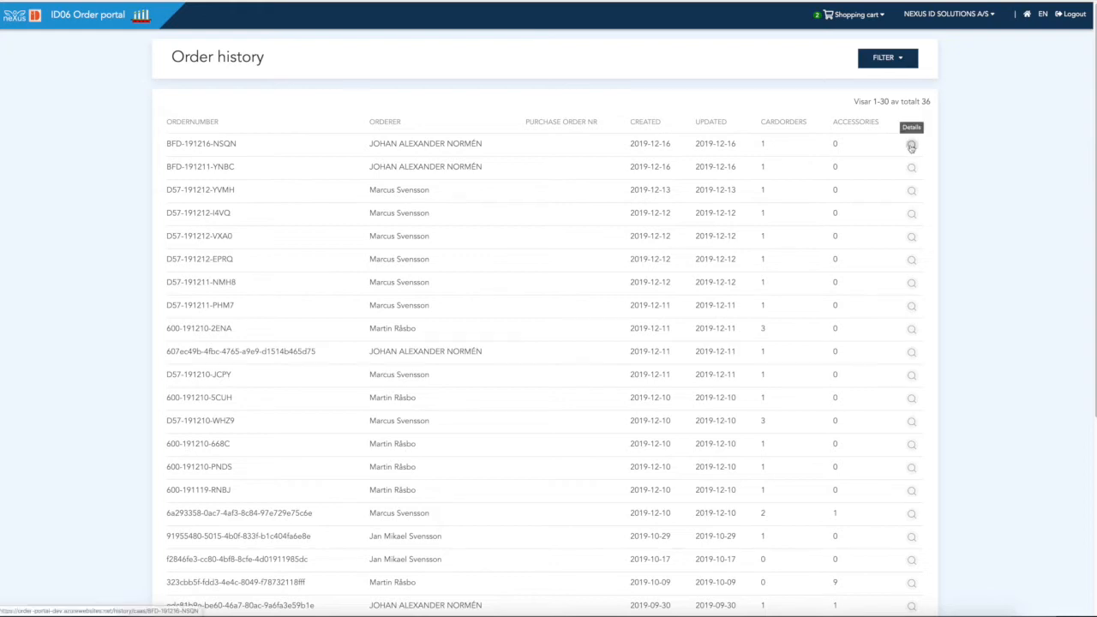
click(910, 143)
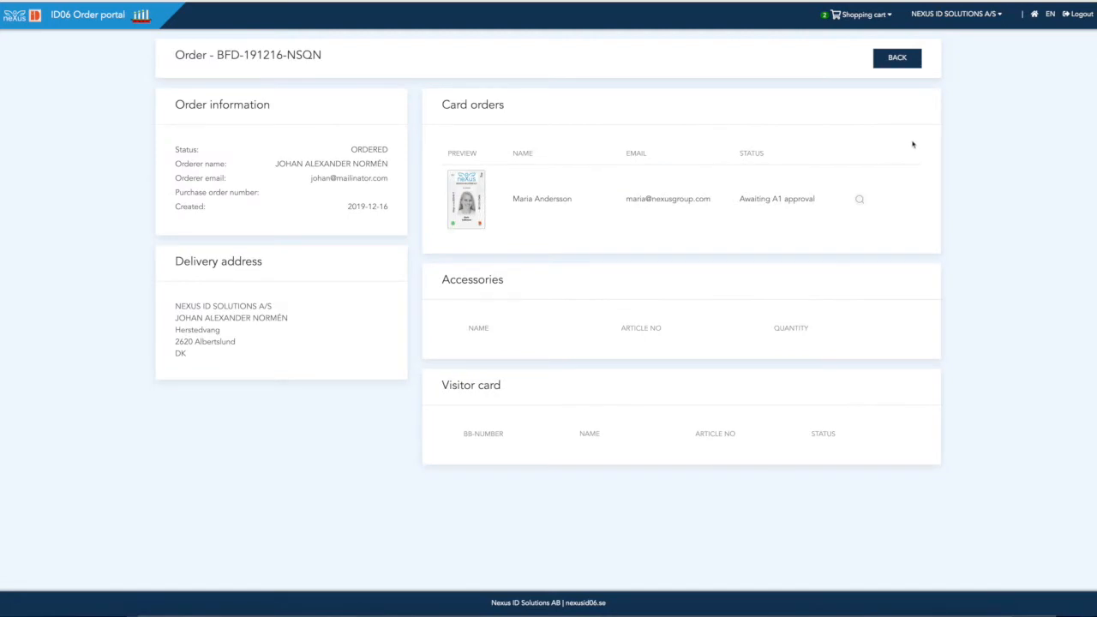
mouse_move(910, 135)
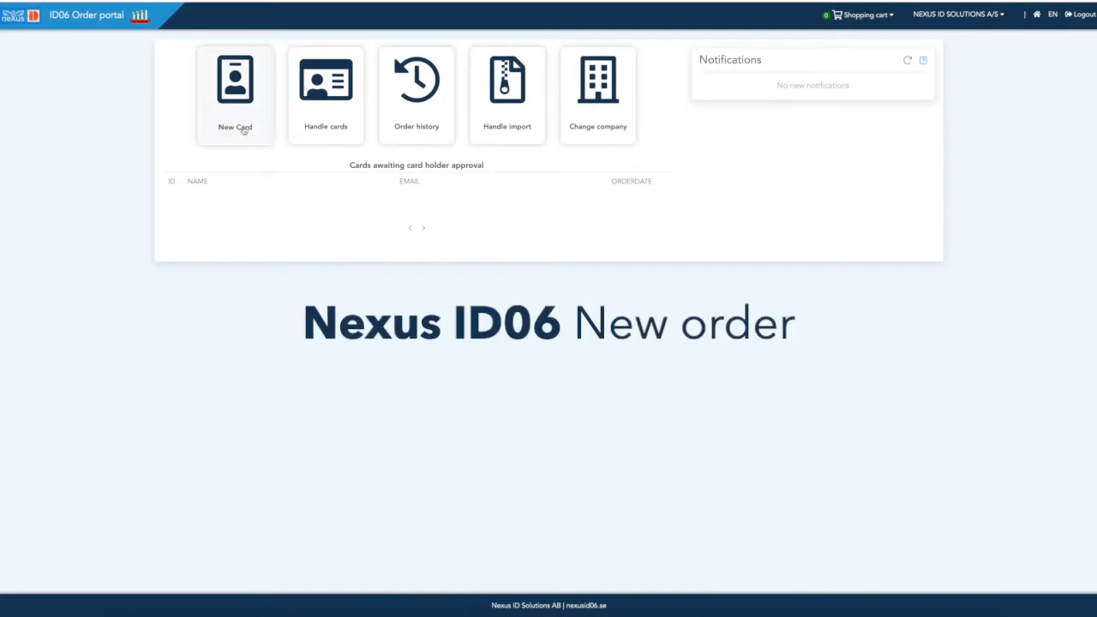
click(236, 94)
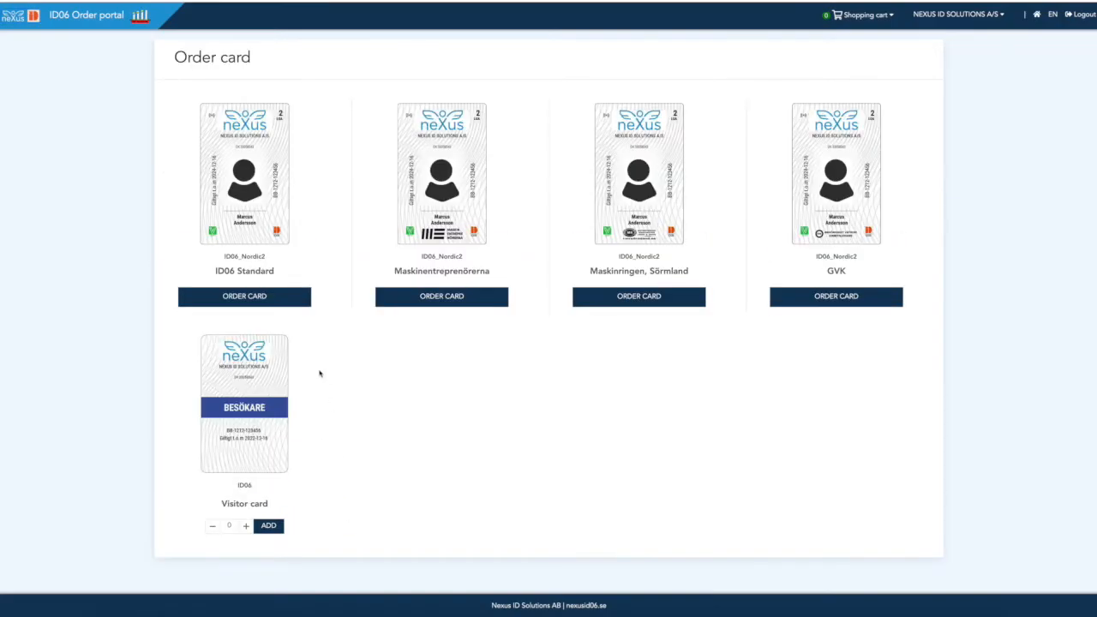
click(244, 297)
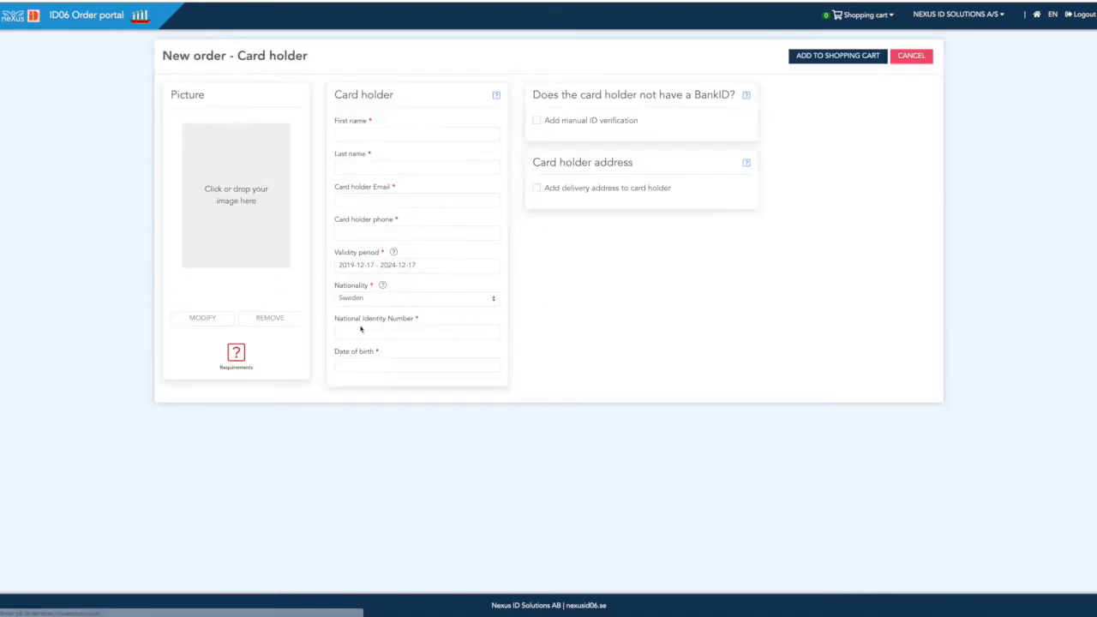
click(417, 135)
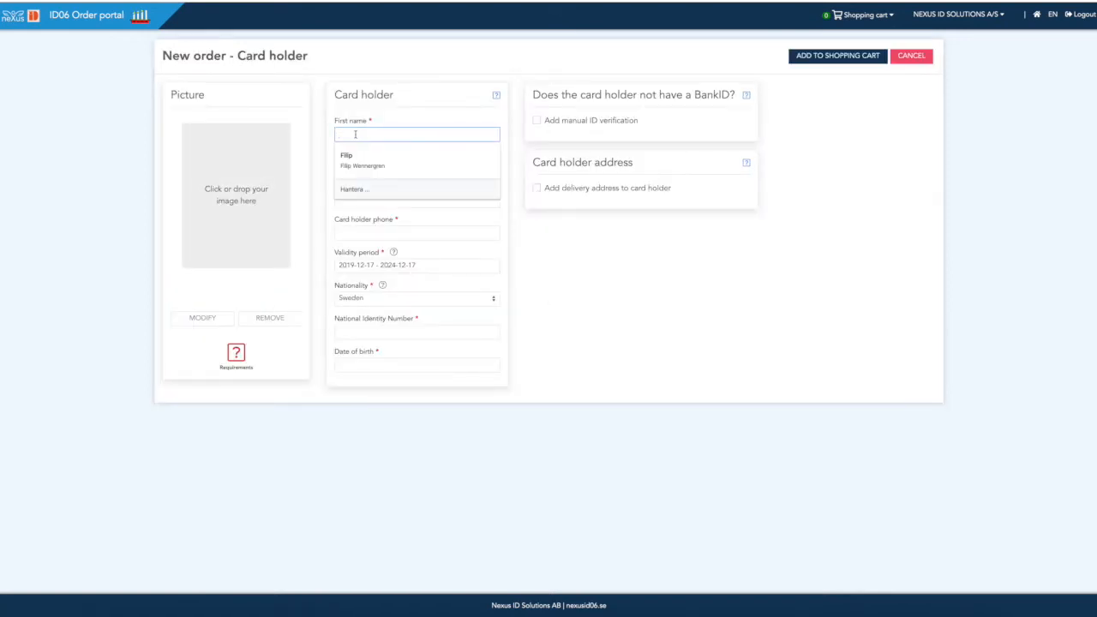
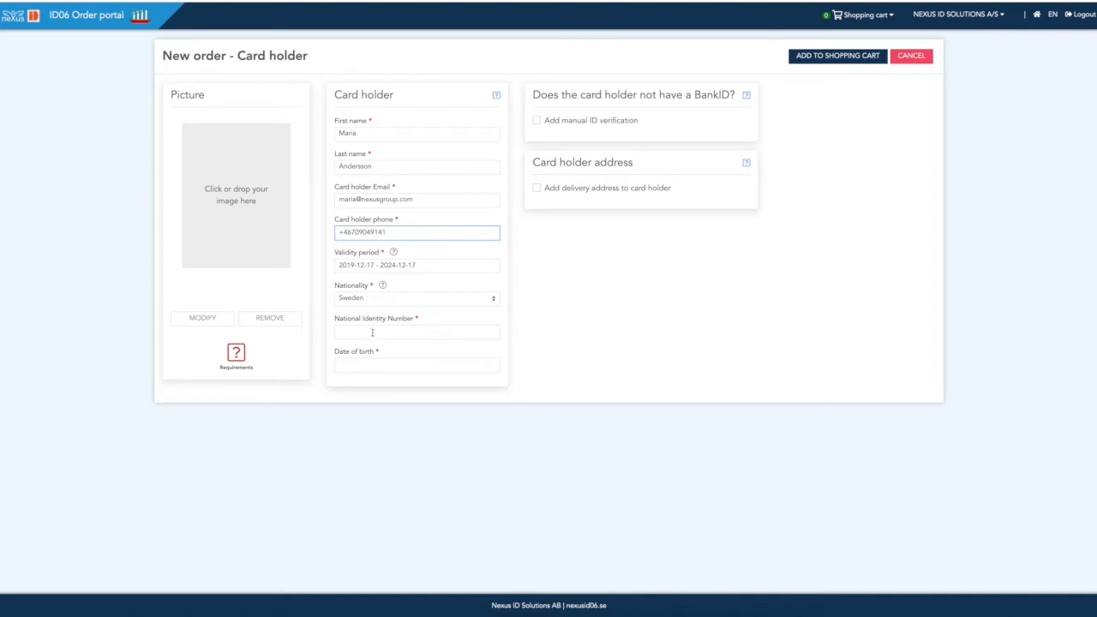
click(416, 298)
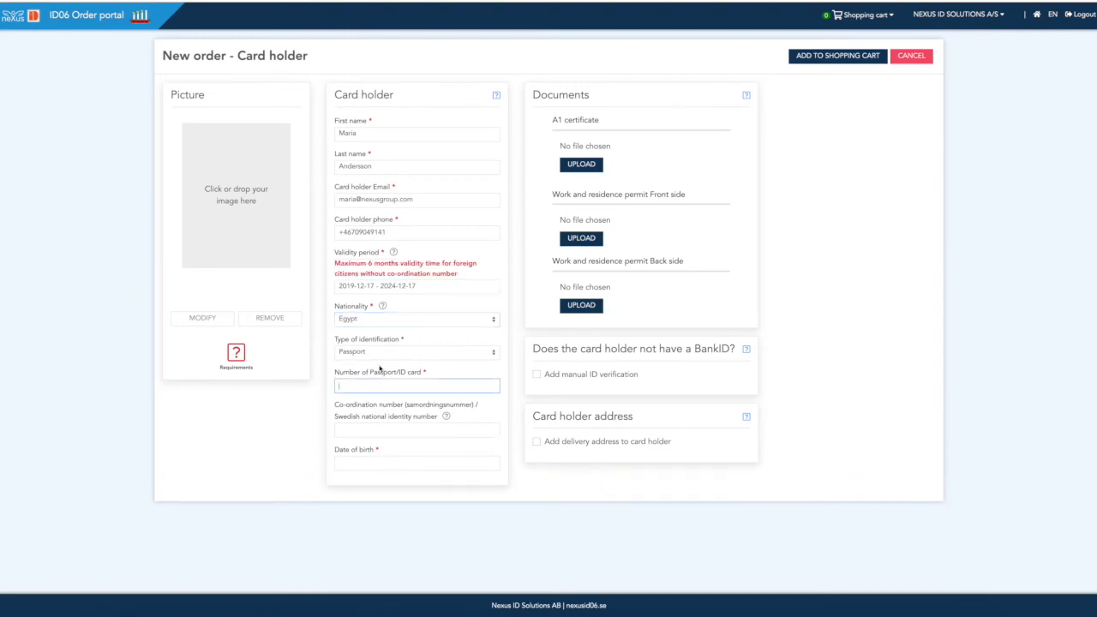
mouse_move(415, 301)
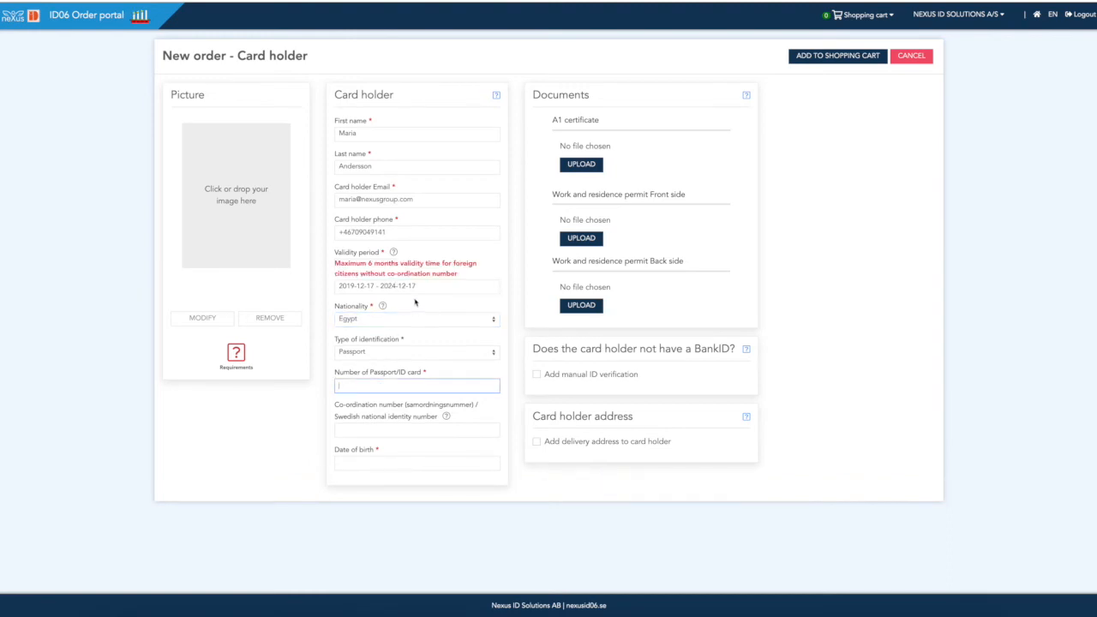
click(416, 286)
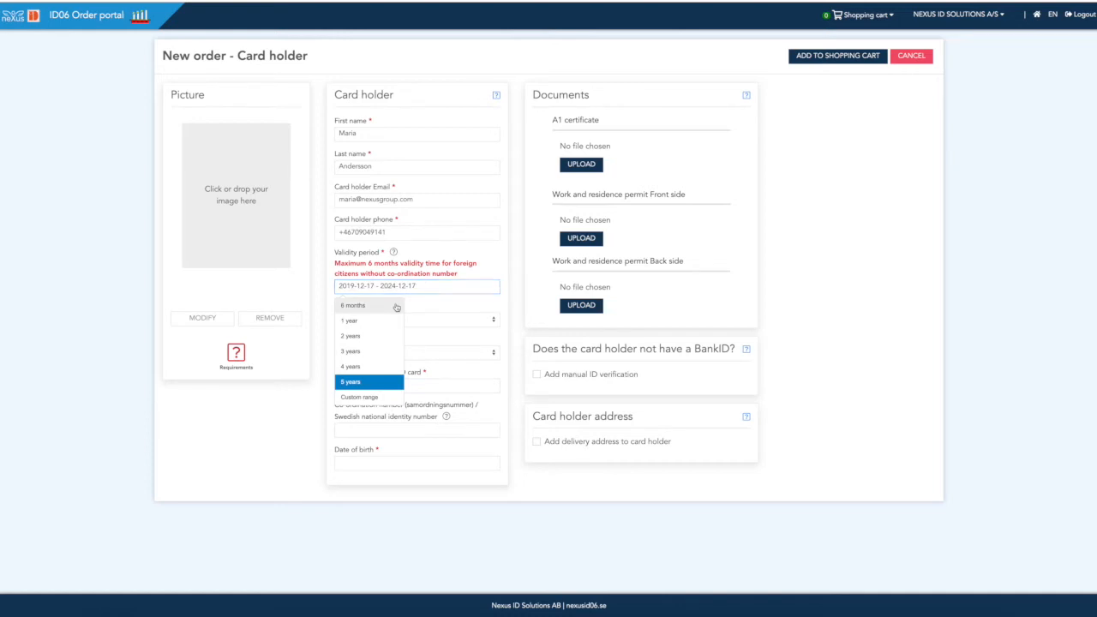
click(353, 305)
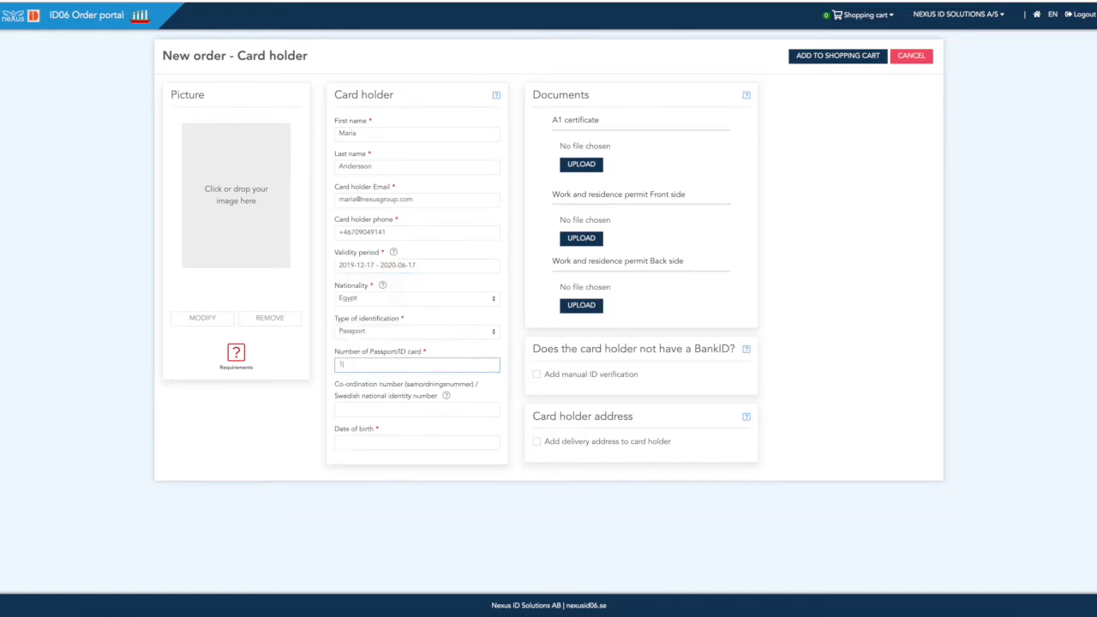
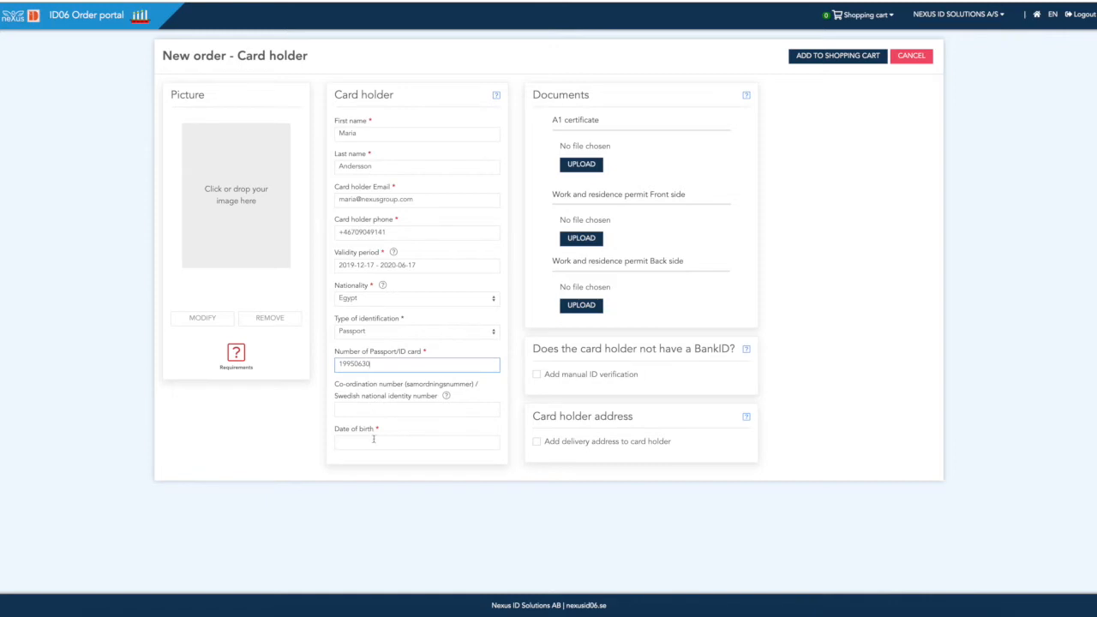
click(416, 443)
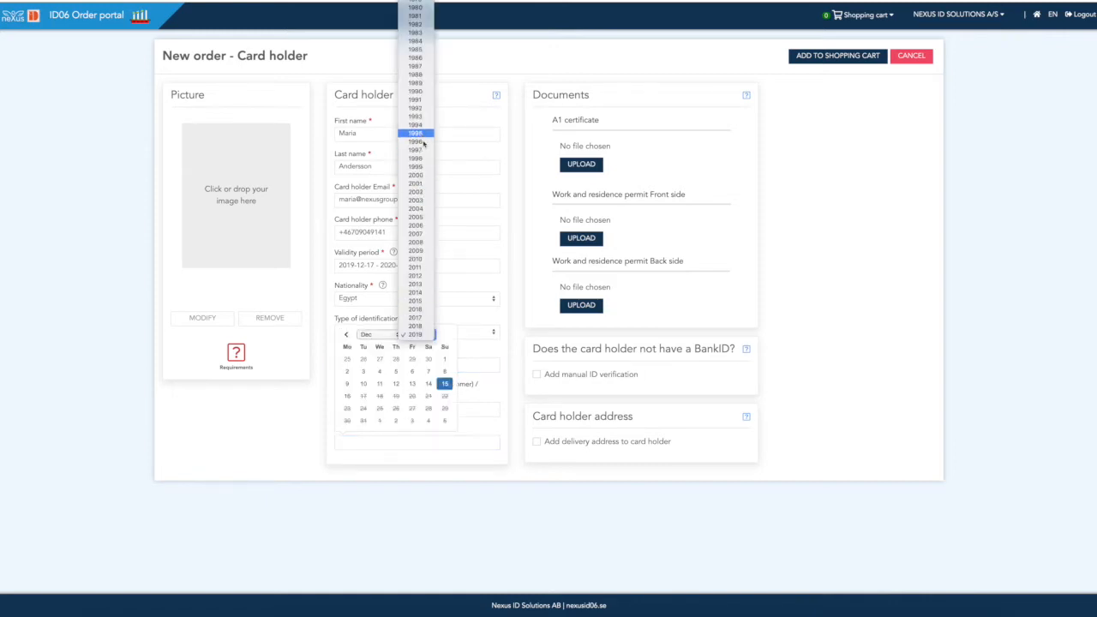
click(415, 133)
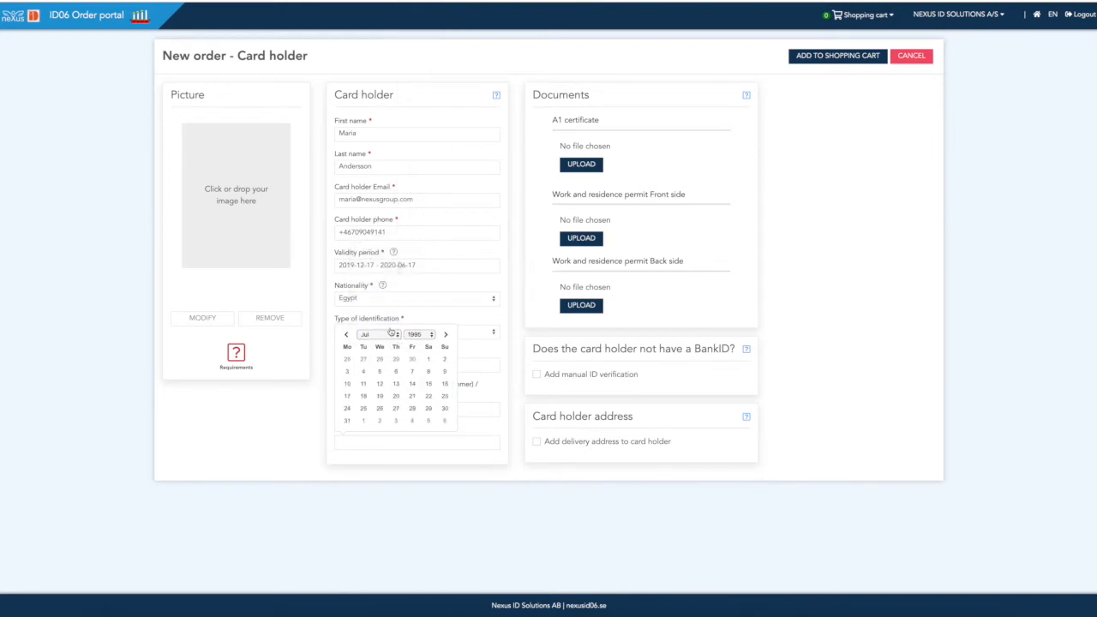
click(413, 408)
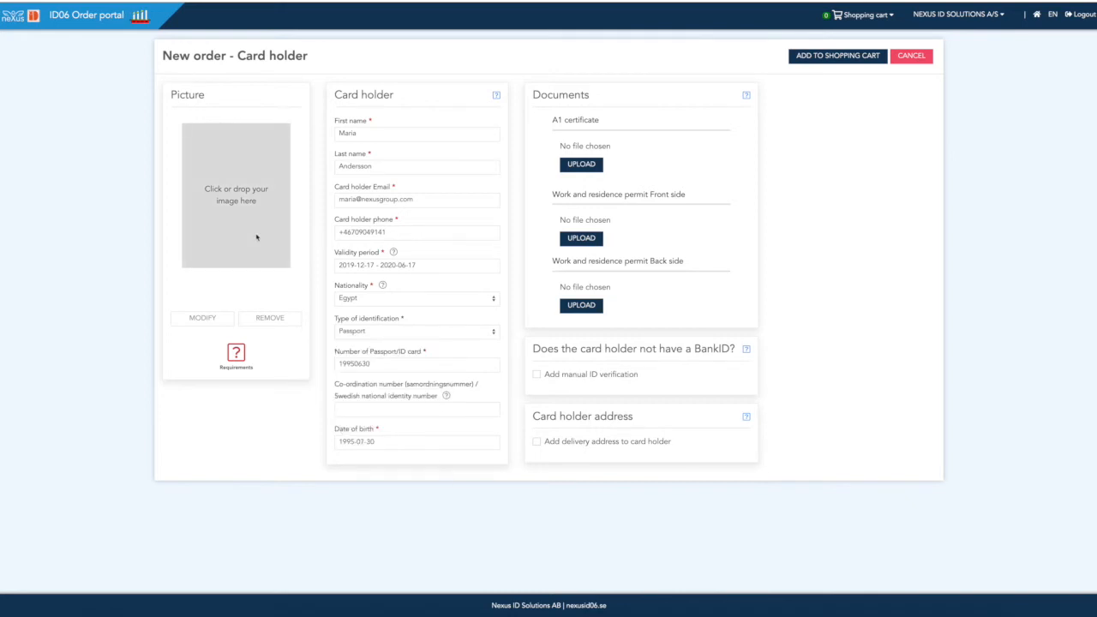
click(236, 195)
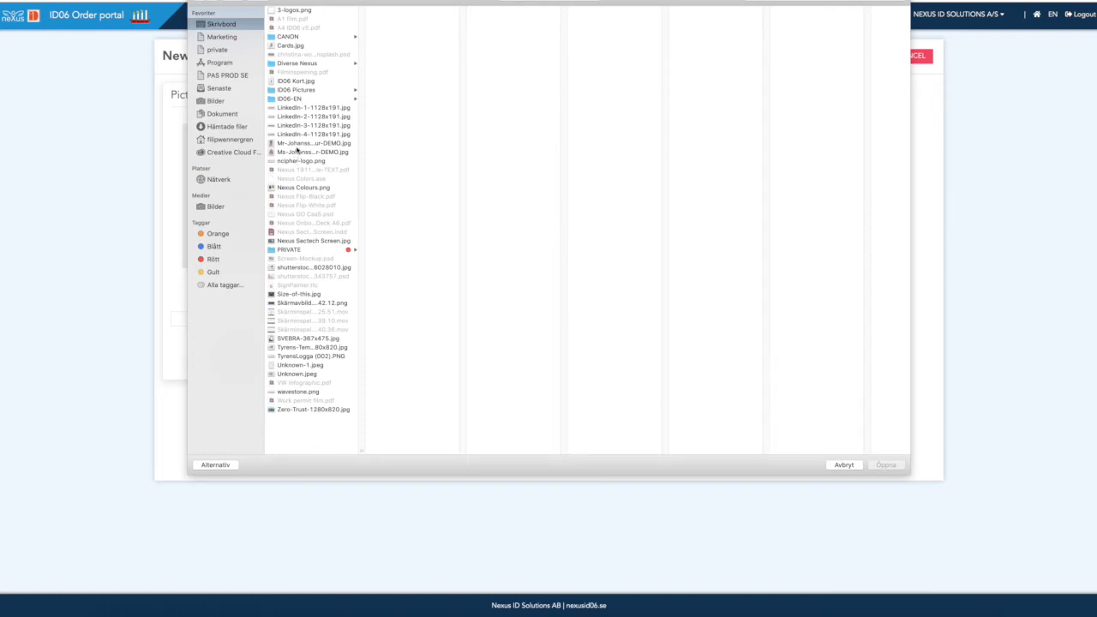
click(307, 151)
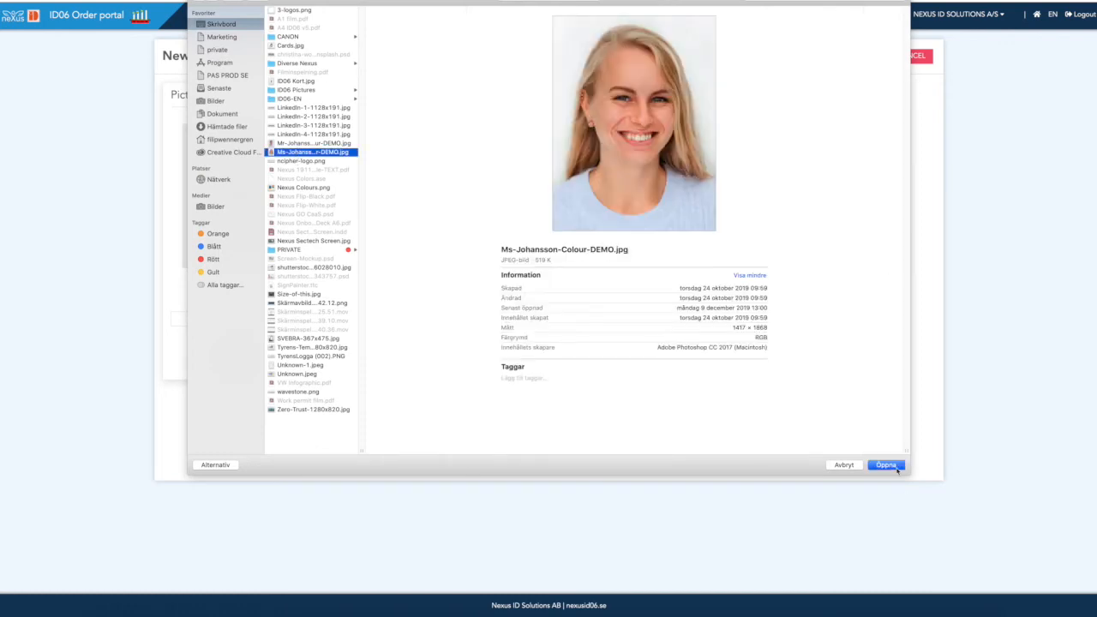
click(886, 465)
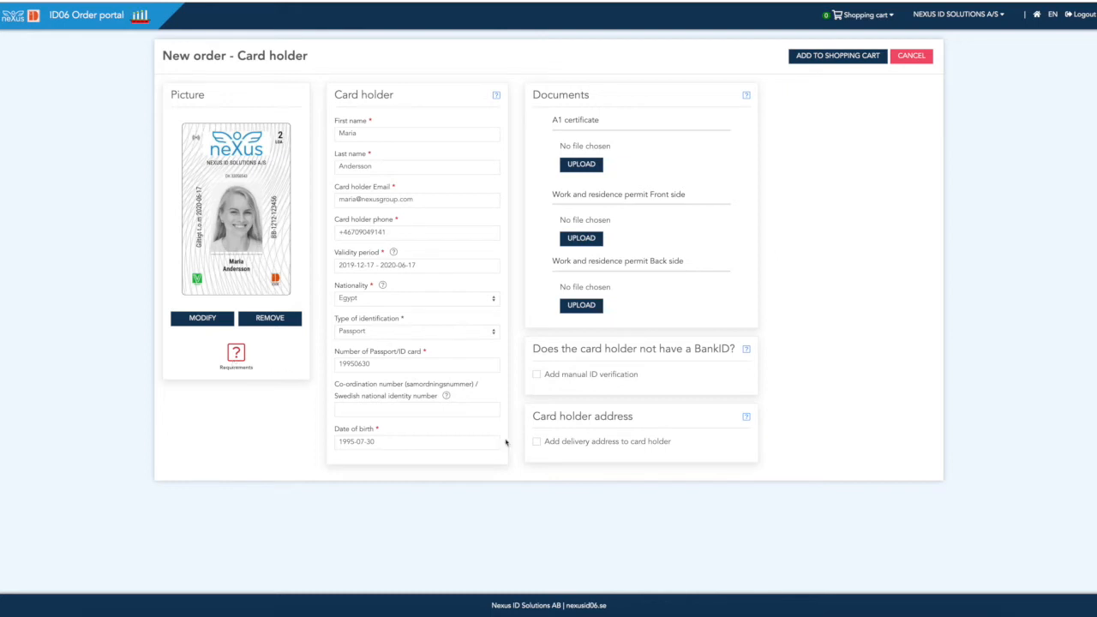
Step: Upload A1 film.pdf as the A1 certificate and Work permit film.pdf for the permit
click(581, 163)
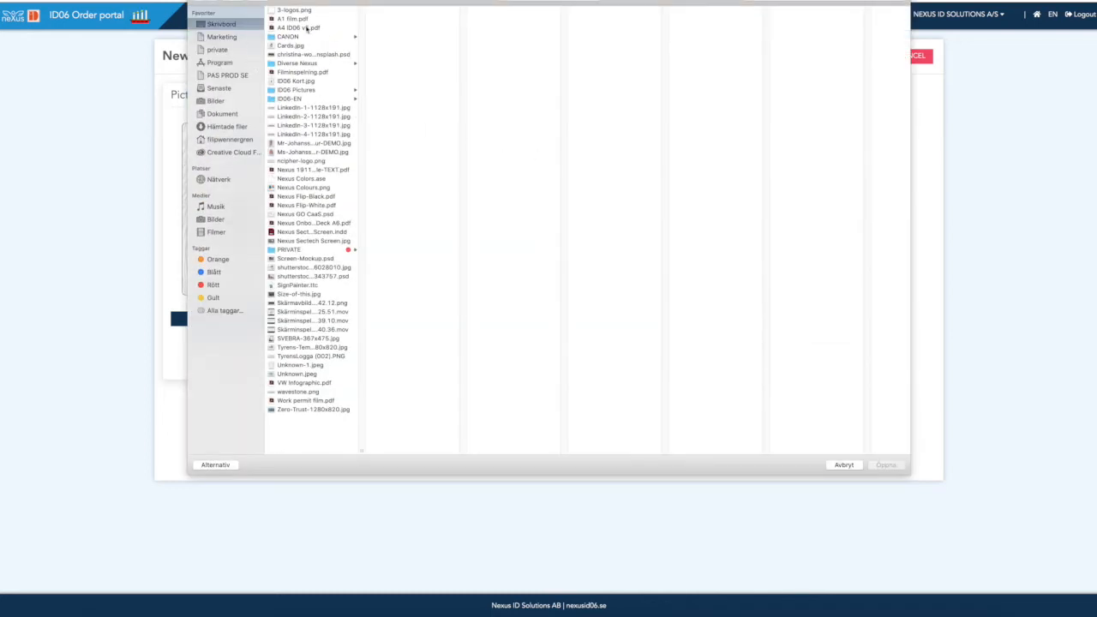
click(295, 18)
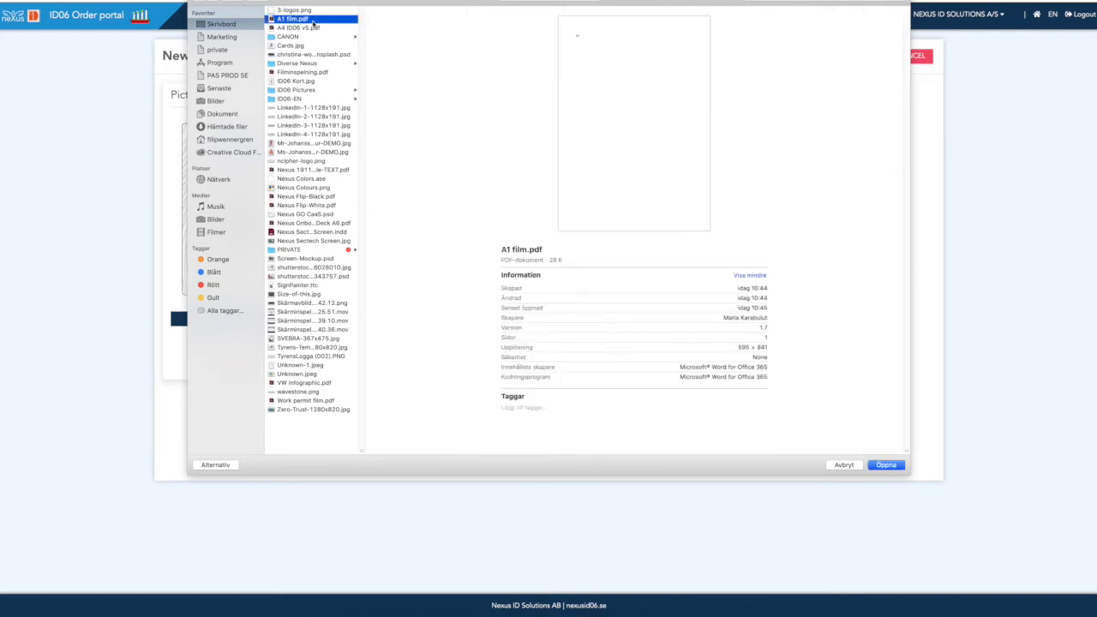
click(884, 464)
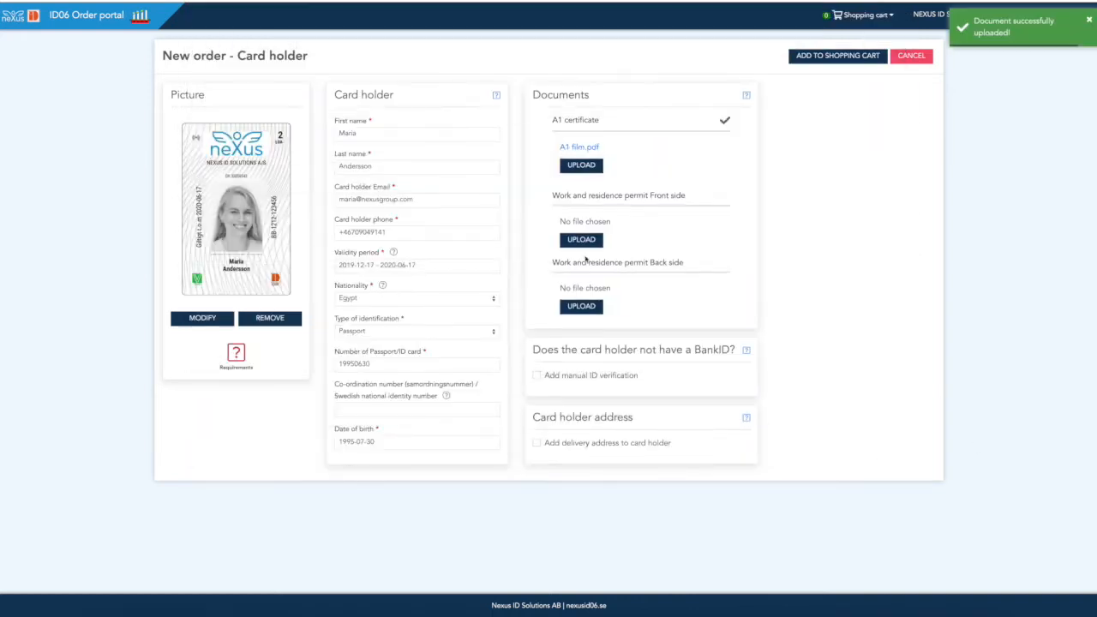
click(580, 240)
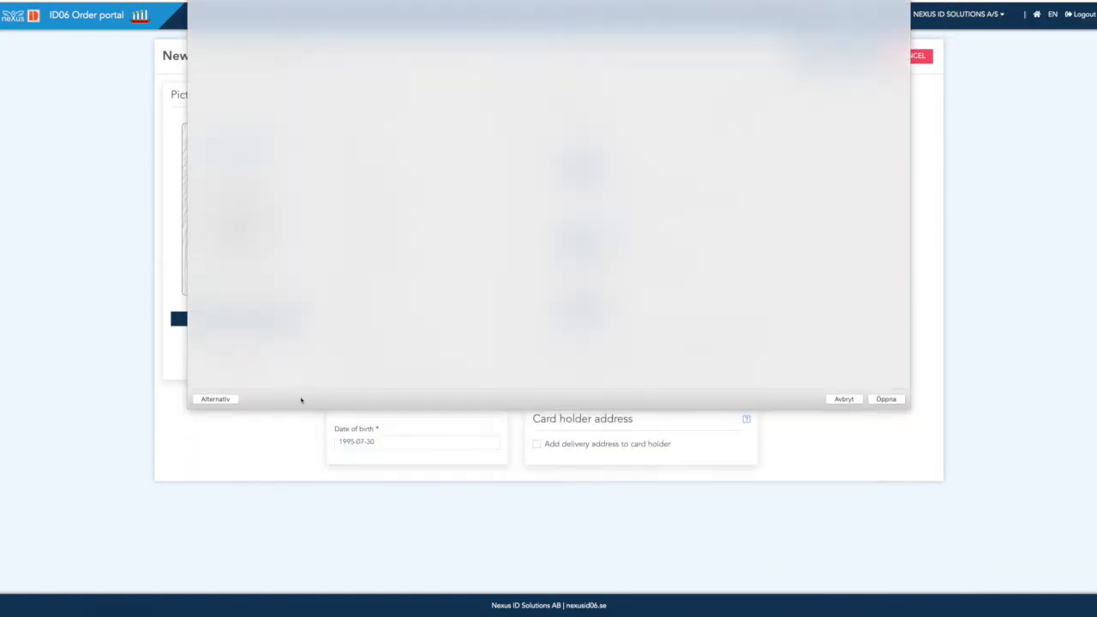
click(886, 398)
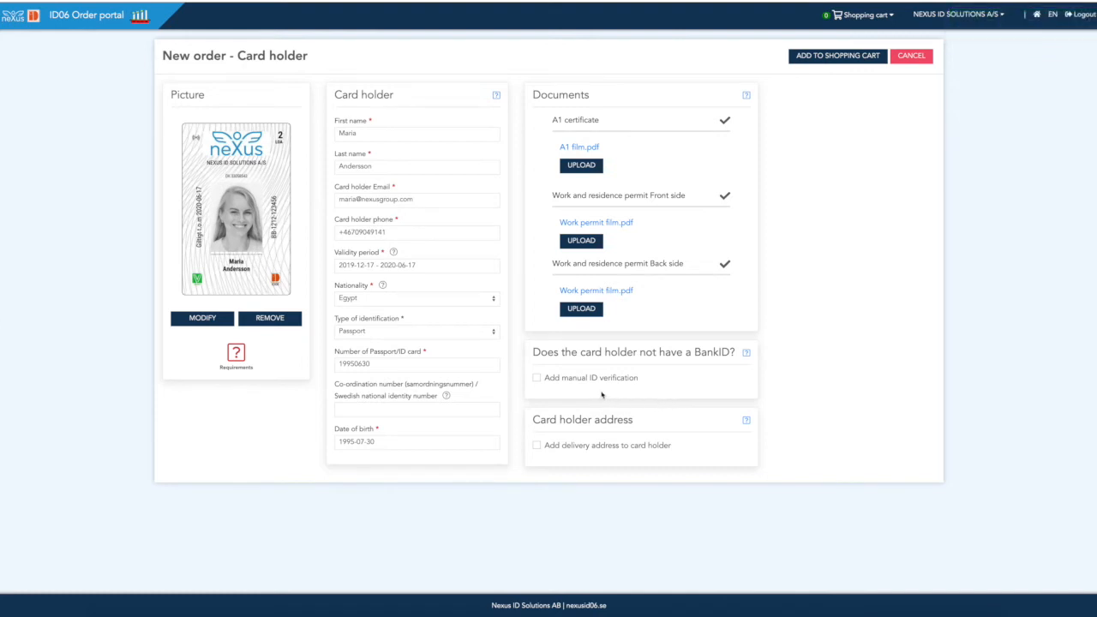
Step: Request manual ID verification and add the ID06 Standard card to the cart at SEK 199.00
click(536, 377)
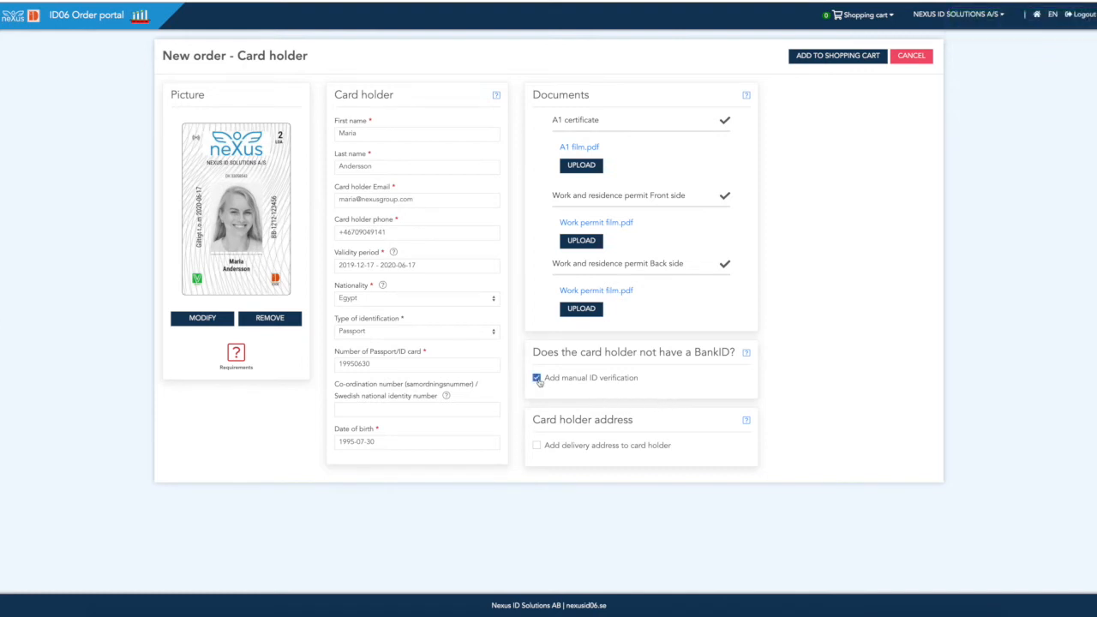
mouse_move(703, 451)
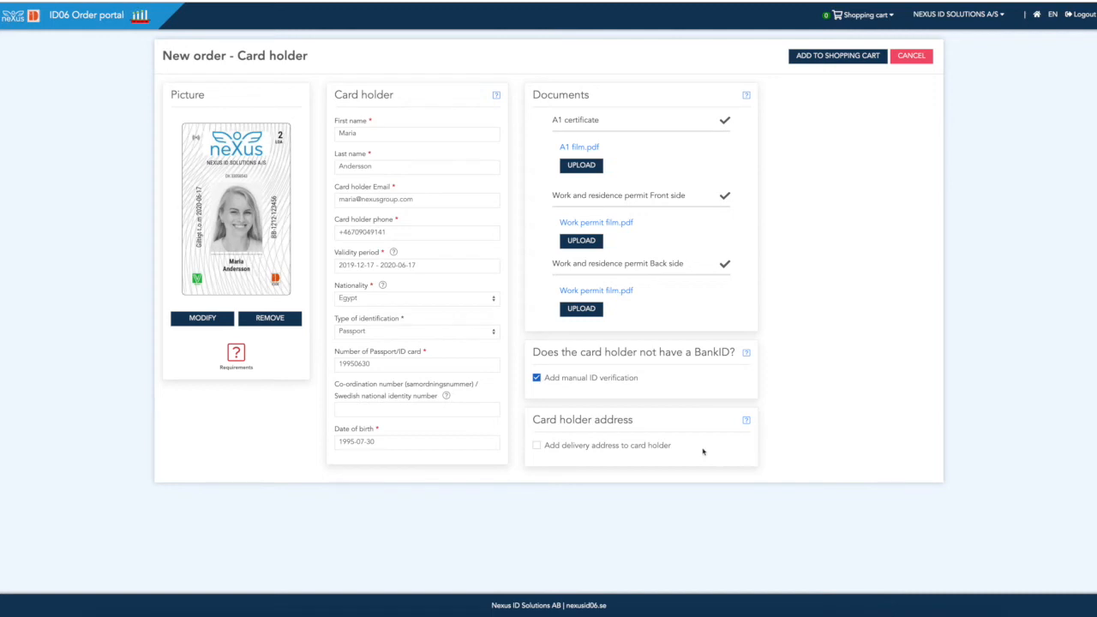
mouse_move(607, 463)
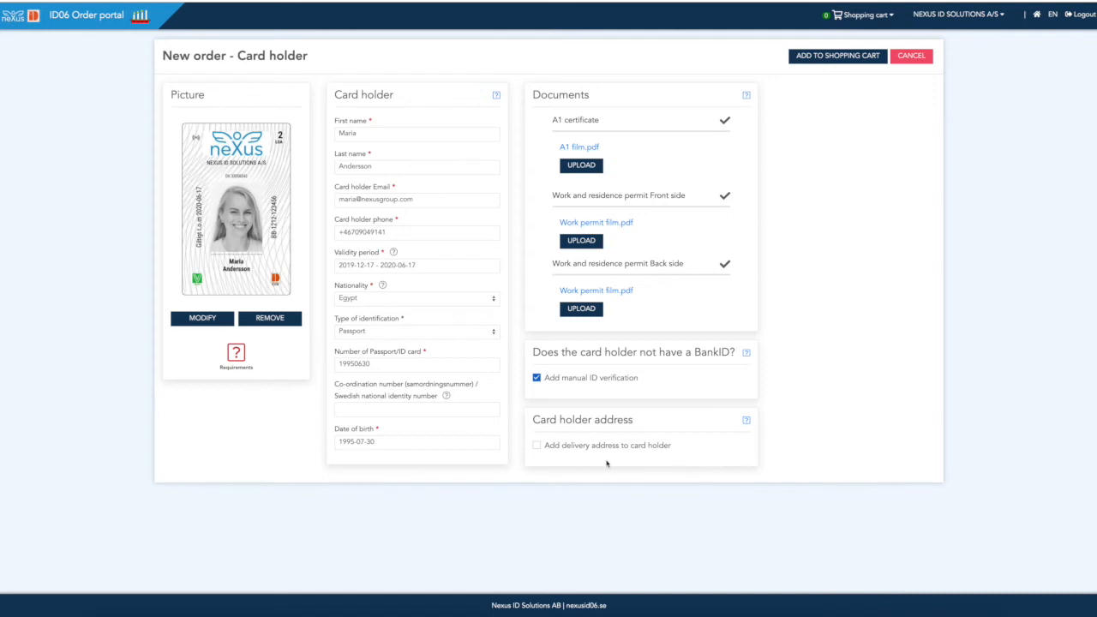
mouse_move(812, 445)
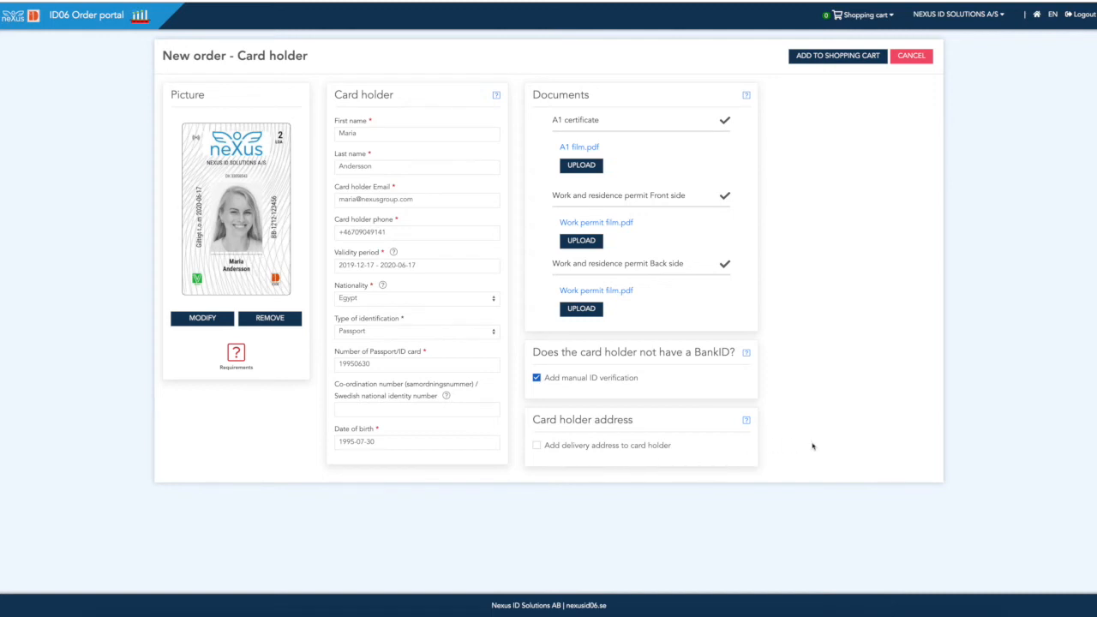
mouse_move(828, 333)
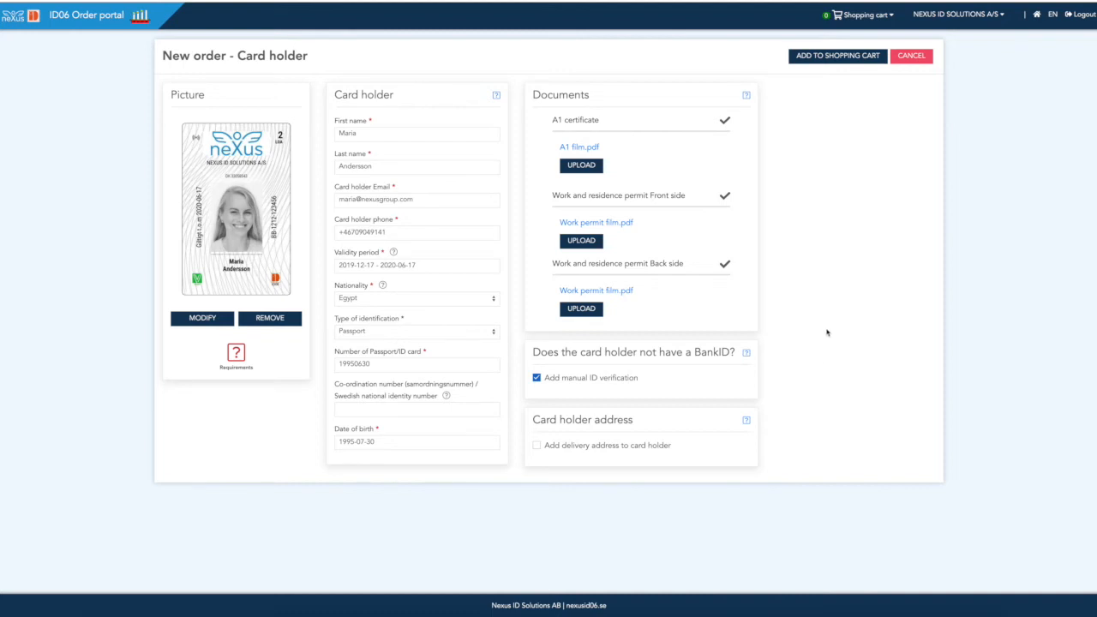
click(842, 54)
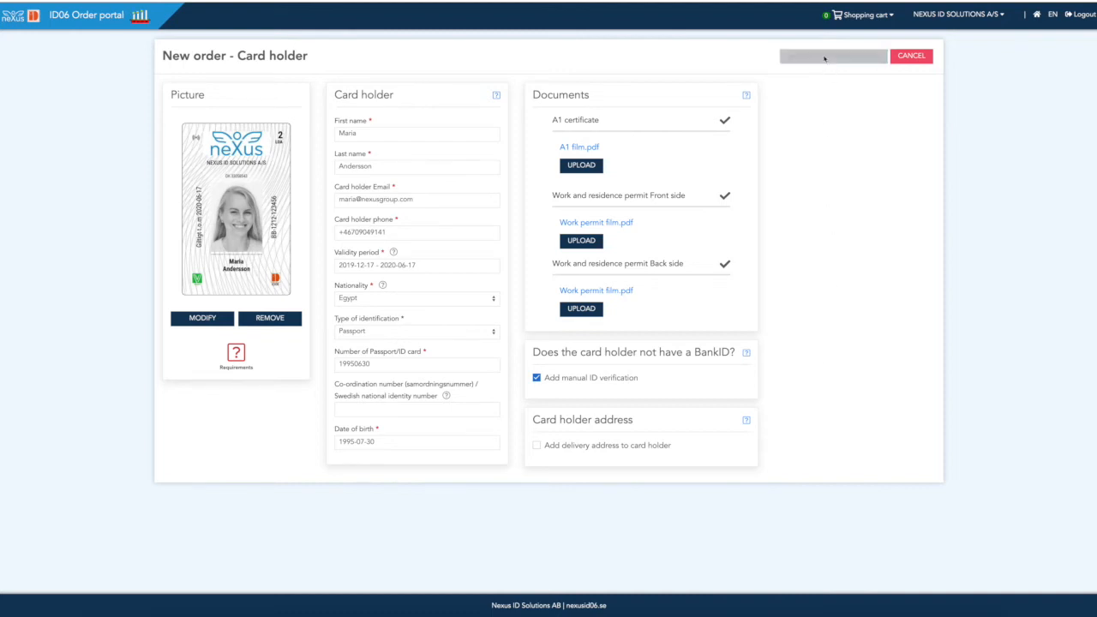
click(830, 54)
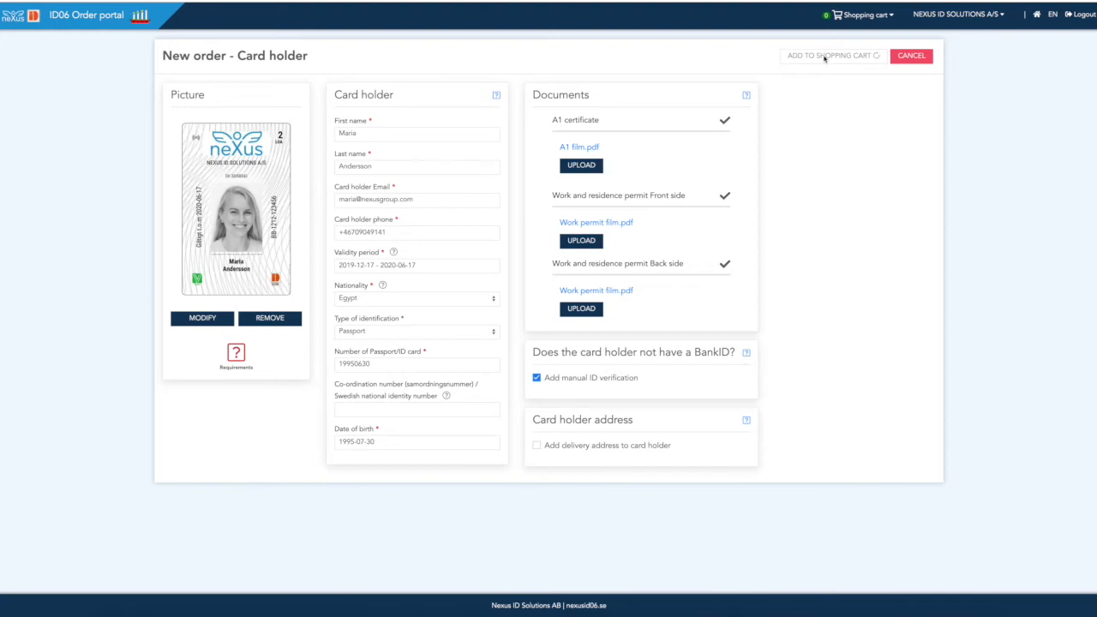
click(835, 55)
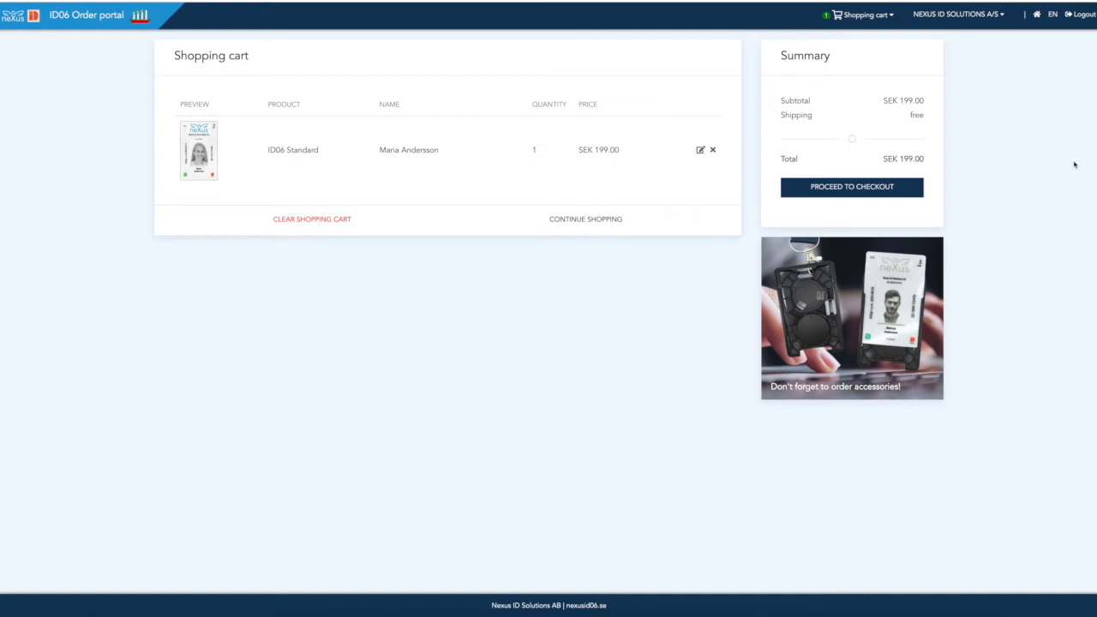
click(852, 186)
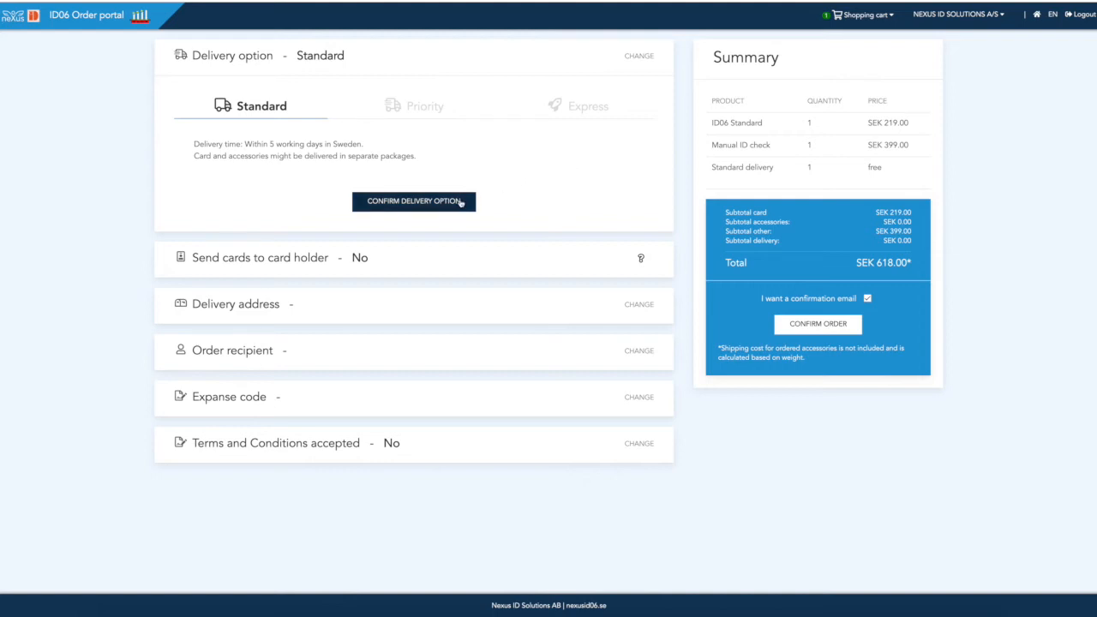
click(413, 201)
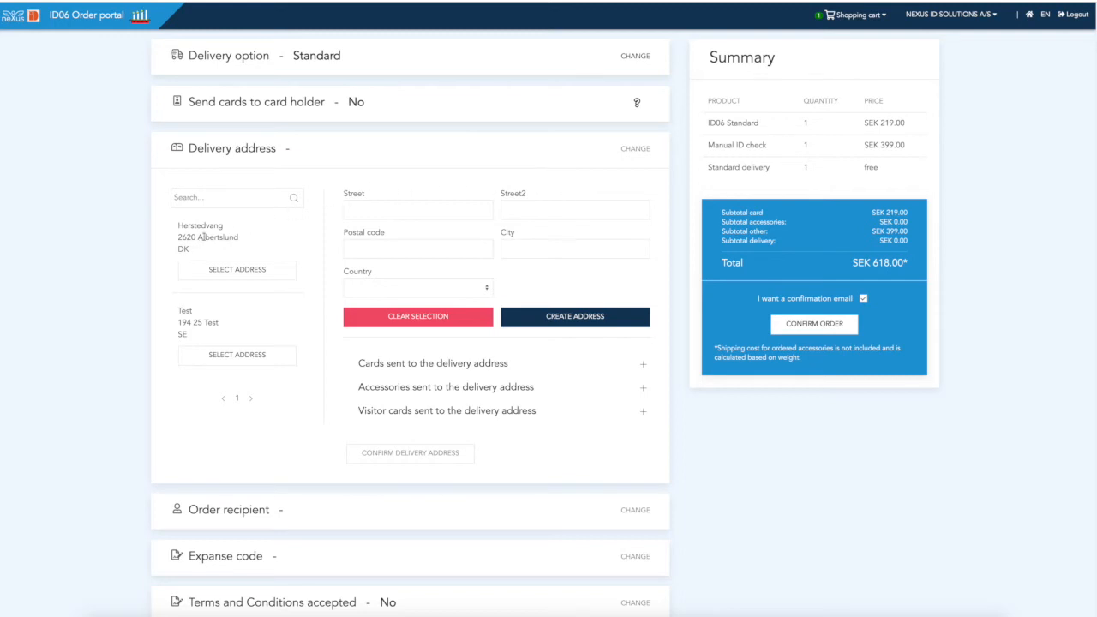
click(236, 270)
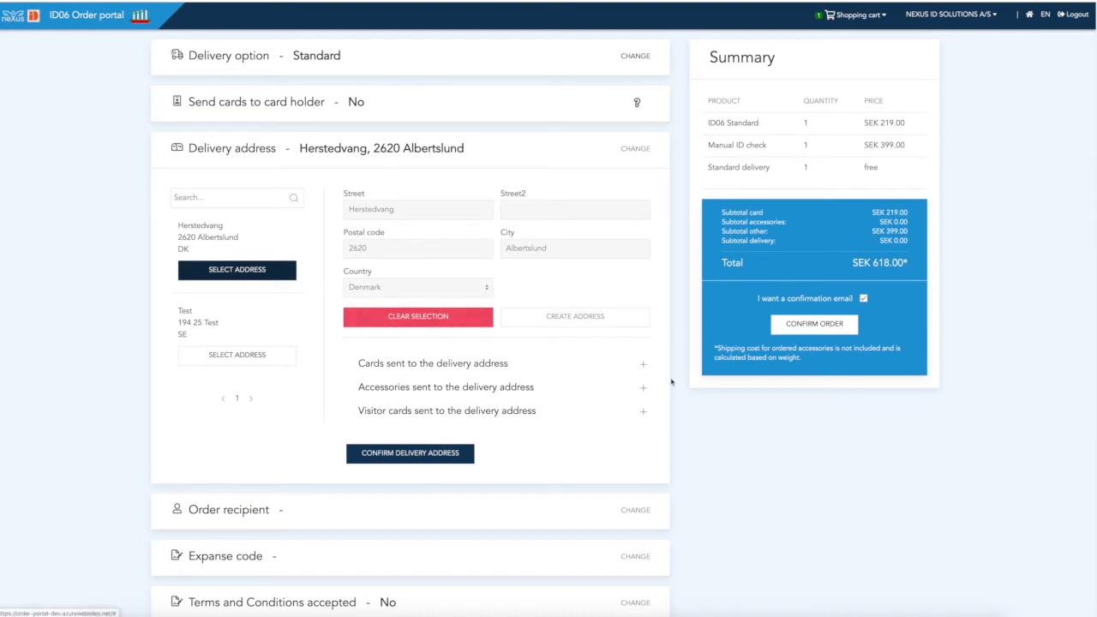
mouse_move(691, 400)
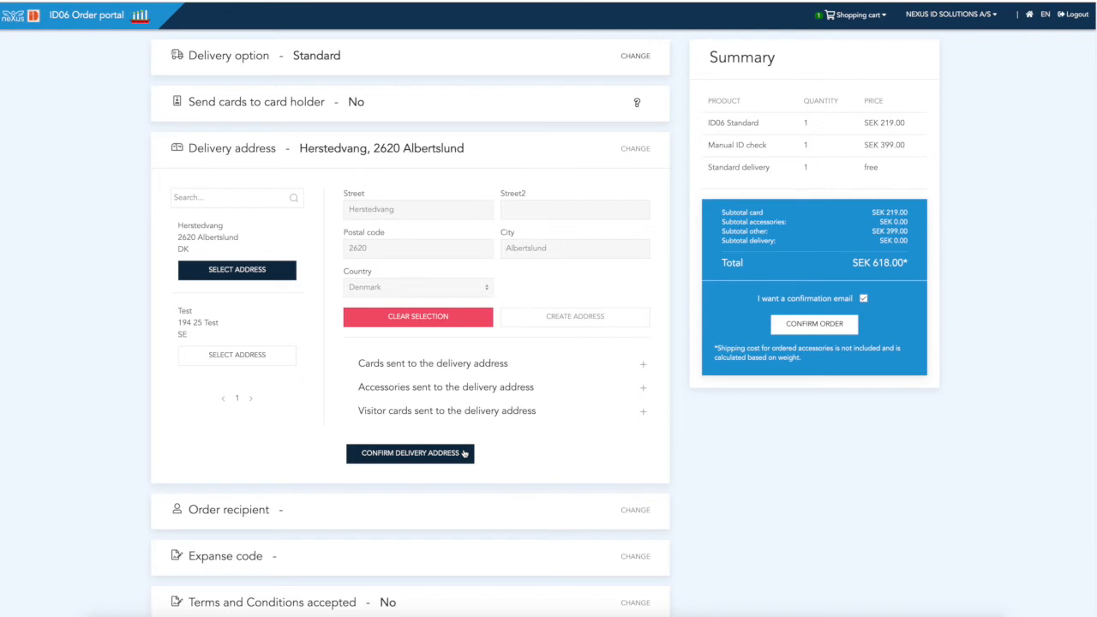
click(411, 453)
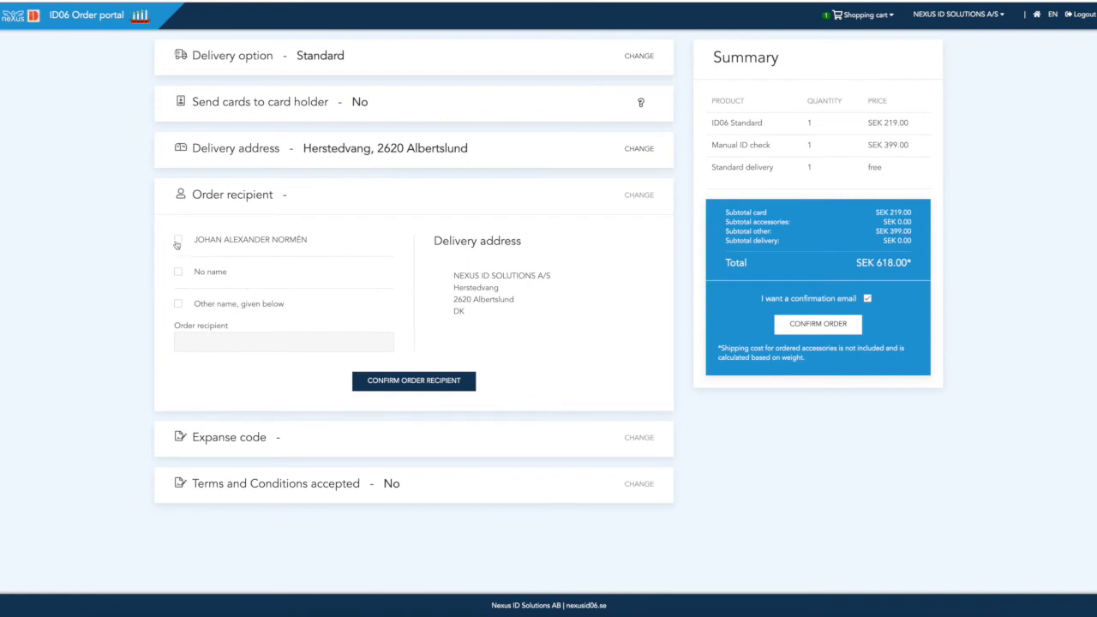
click(413, 380)
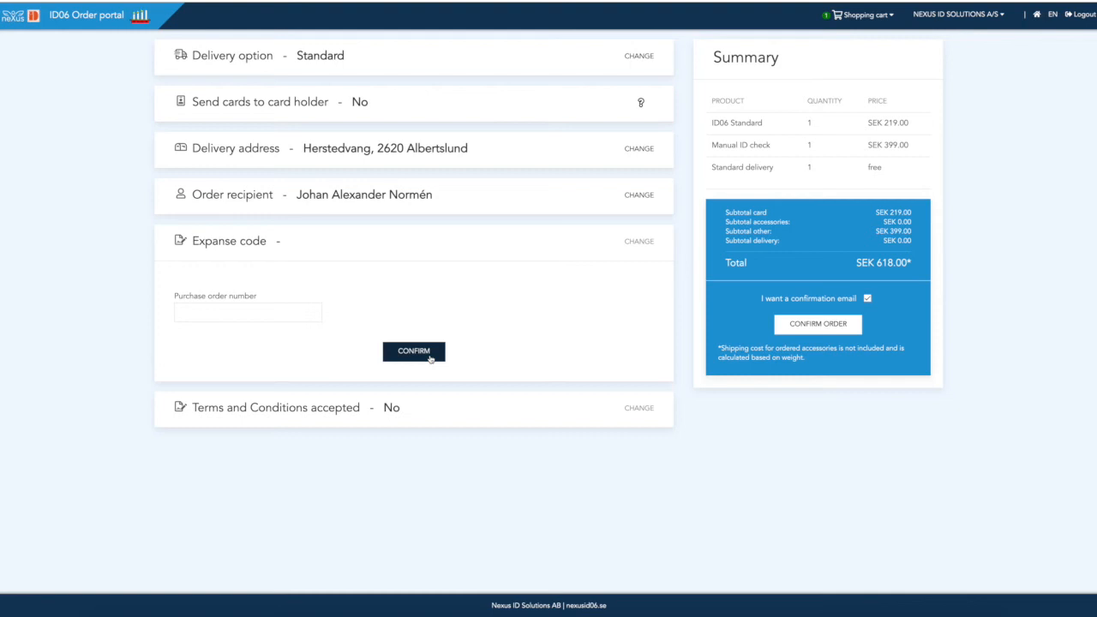
Step: Confirm the expense code without a PO number, accept the terms, and place the SEK 618.00 order
click(413, 351)
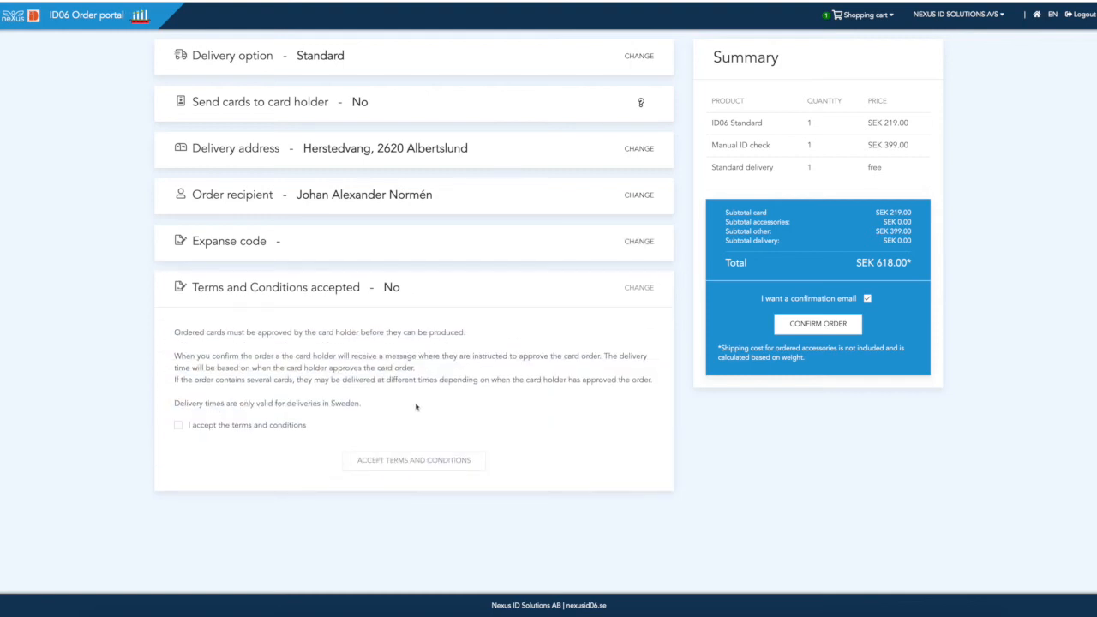
mouse_move(214, 456)
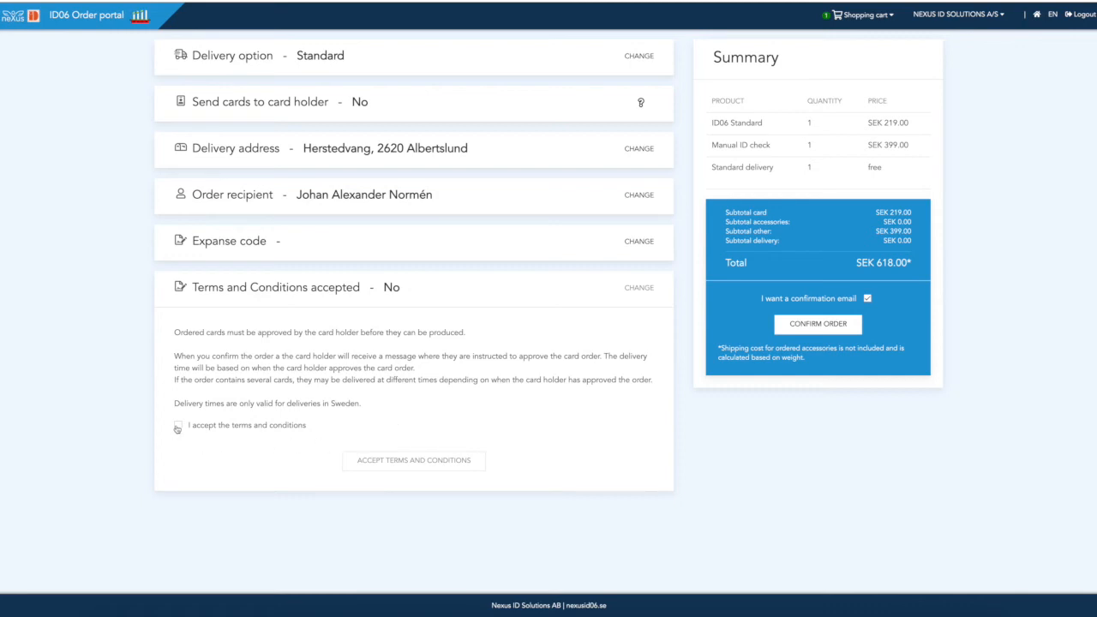
click(178, 426)
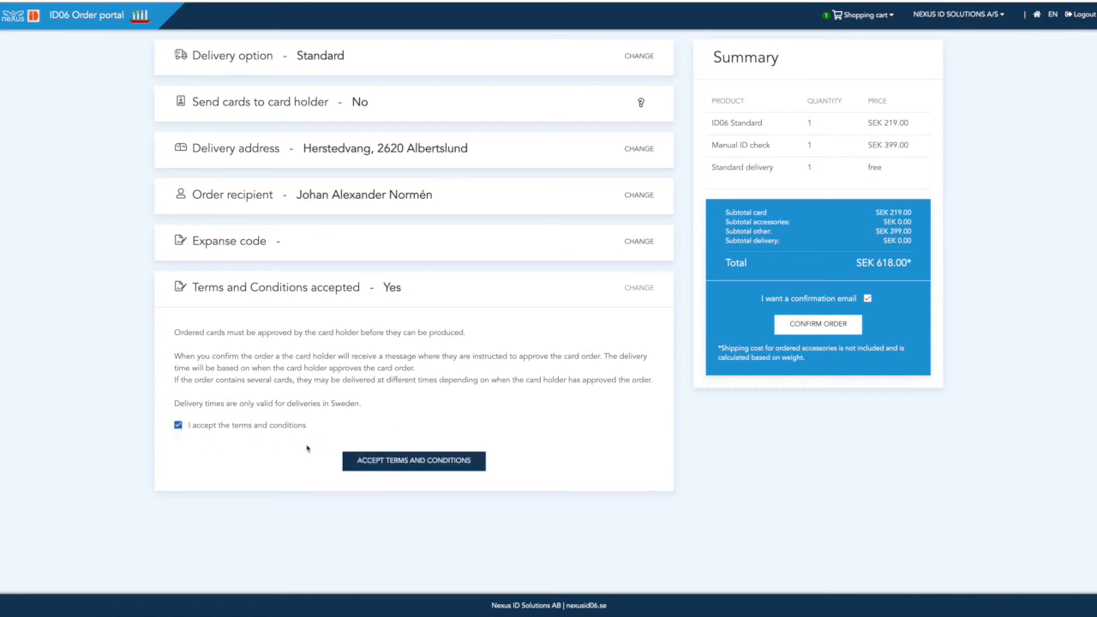
click(414, 460)
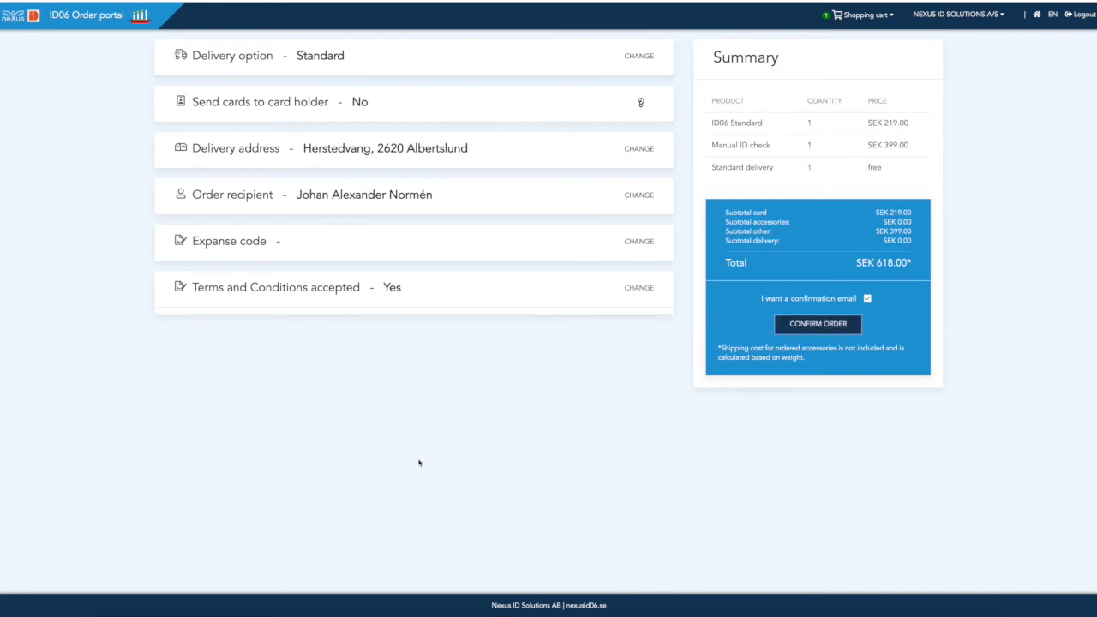
mouse_move(740, 434)
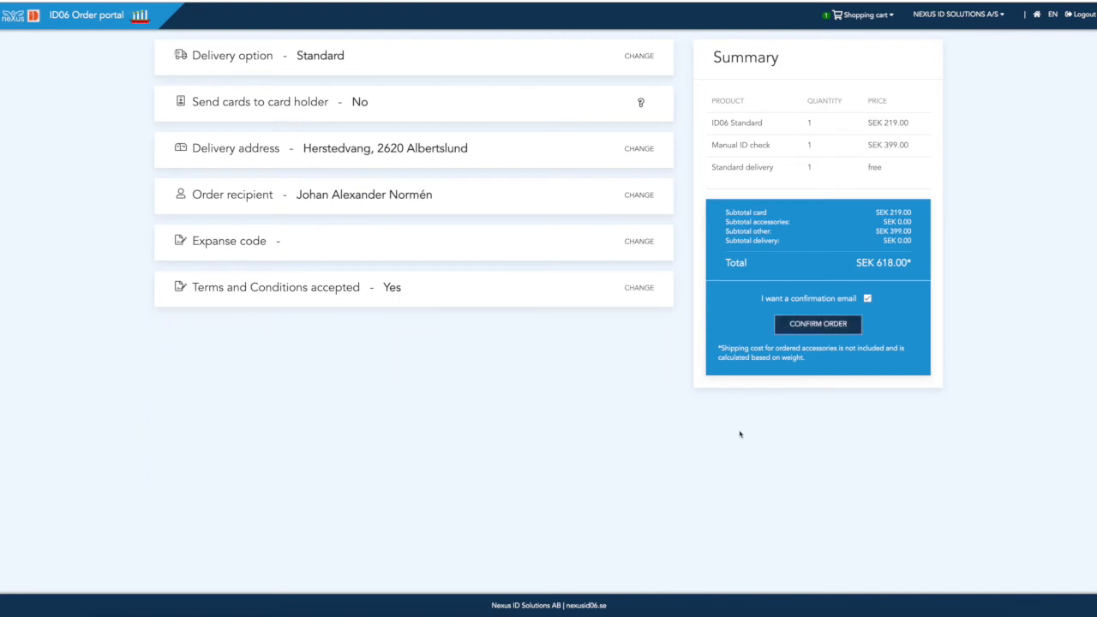
mouse_move(873, 428)
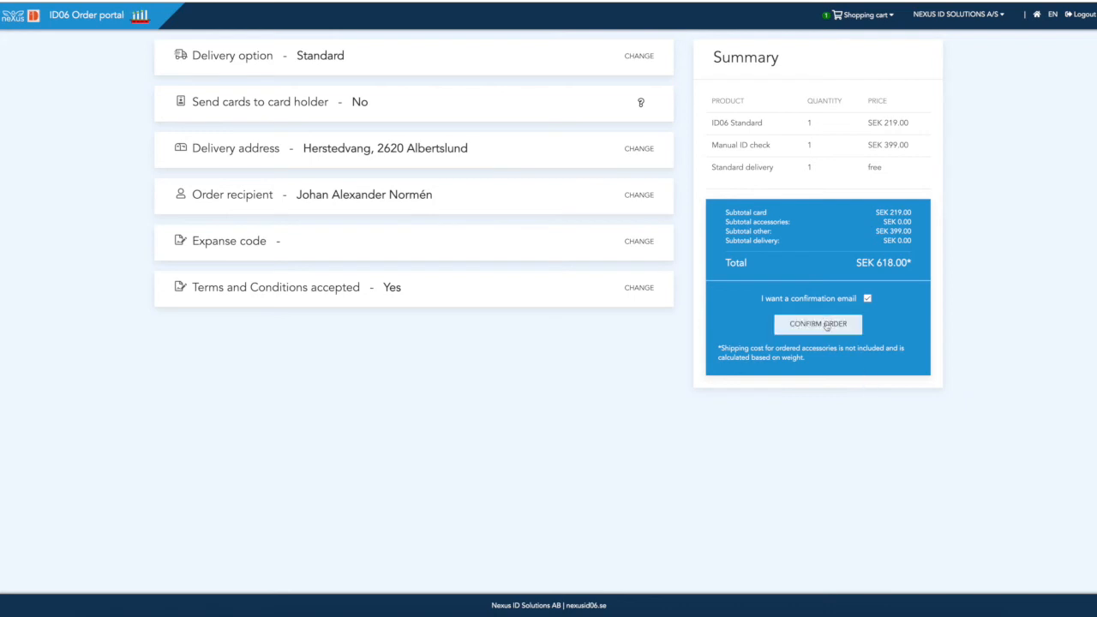
click(818, 324)
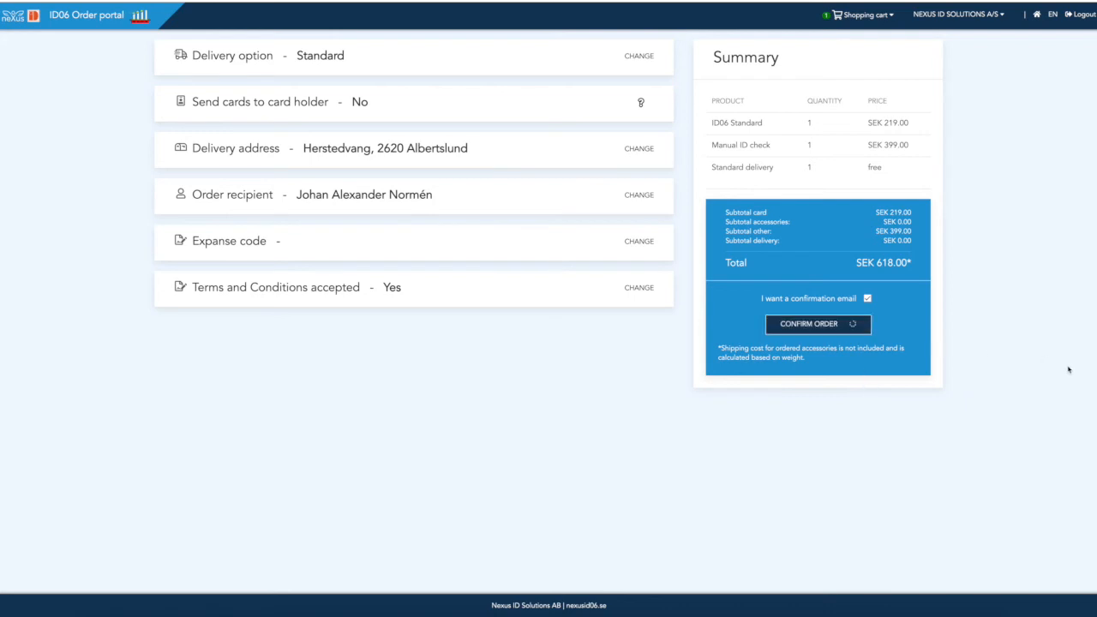
click(817, 324)
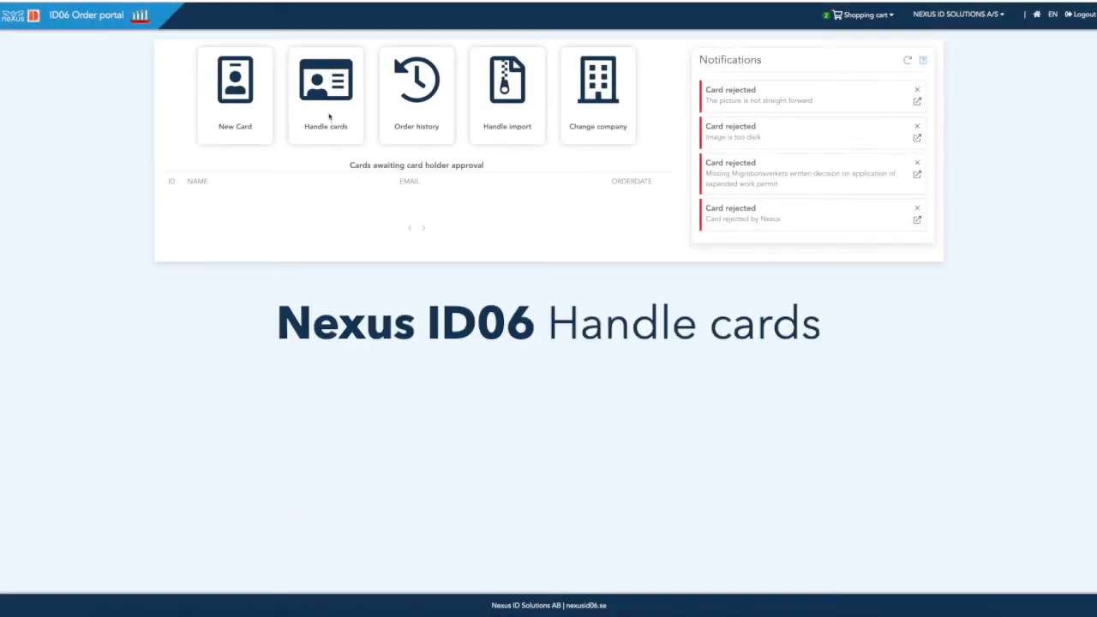
click(326, 95)
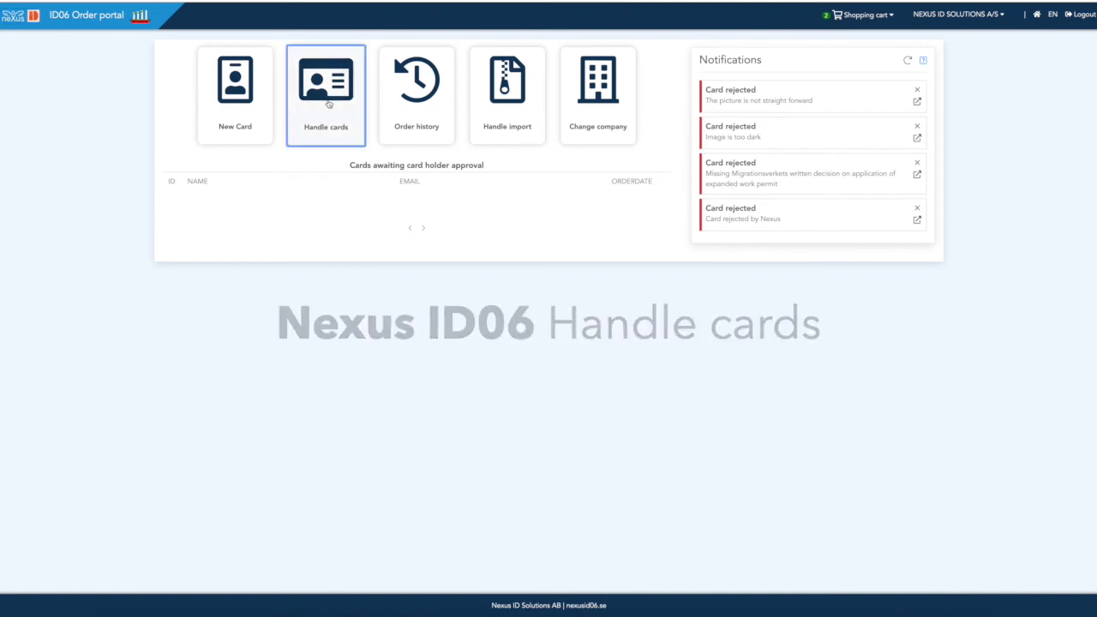
click(326, 82)
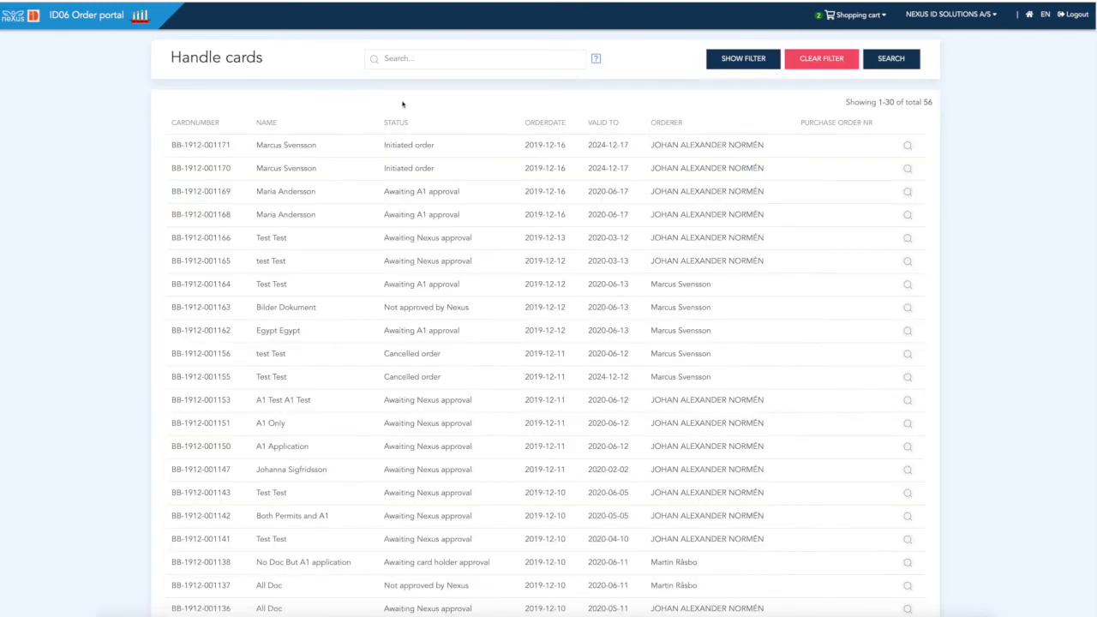
click(742, 59)
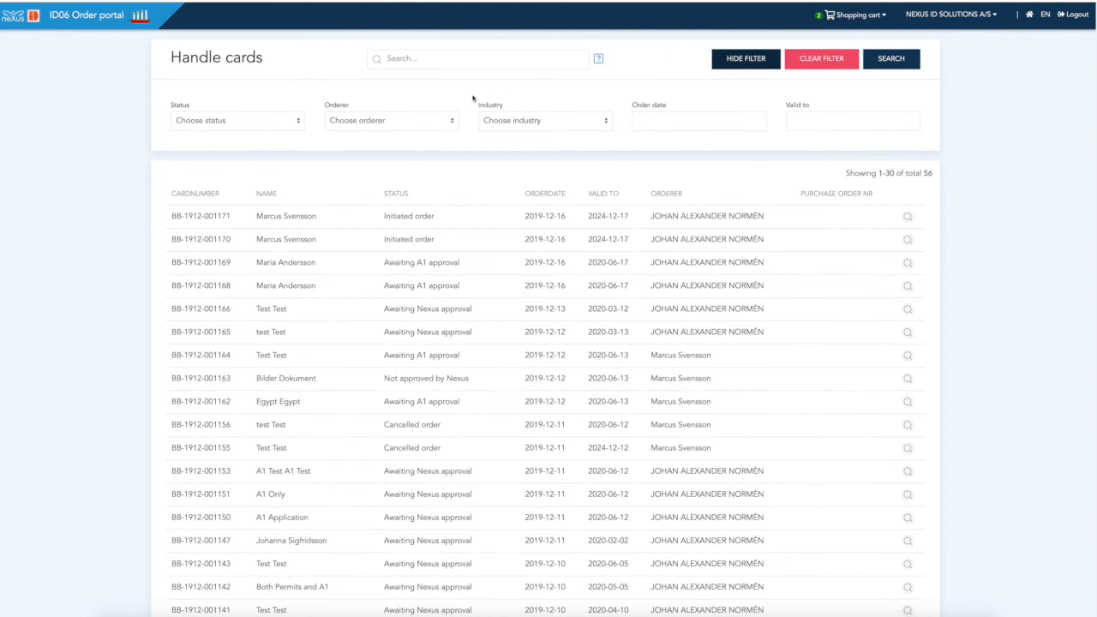
click(236, 120)
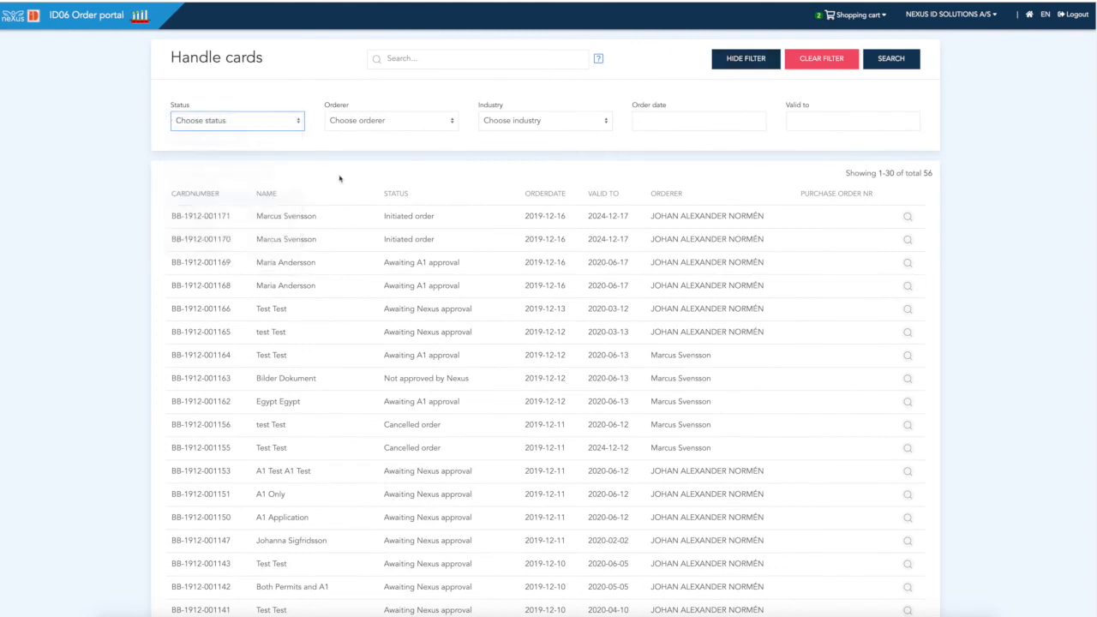
click(237, 120)
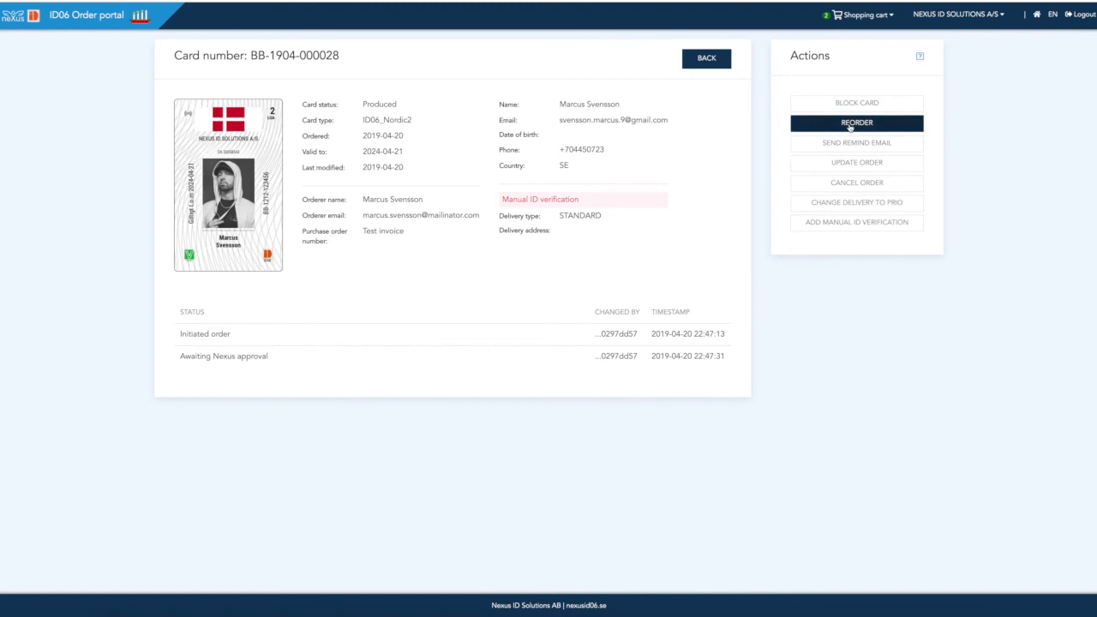
mouse_move(861, 130)
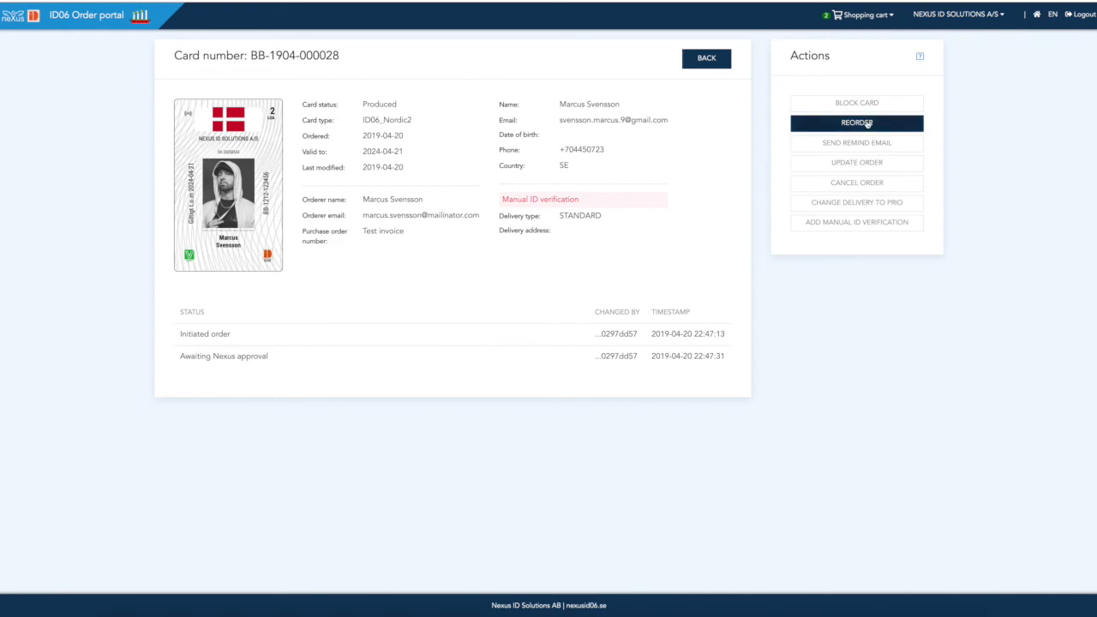
Step: Reorder the card as ID06 Standard with a new cropped portrait, then add to cart
click(856, 123)
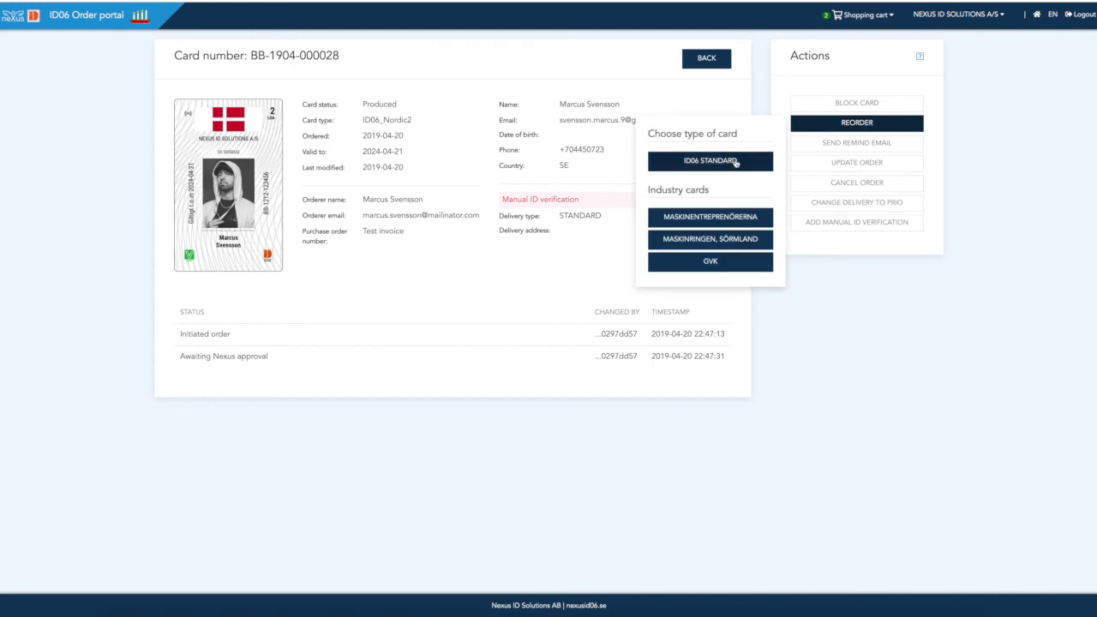
click(710, 161)
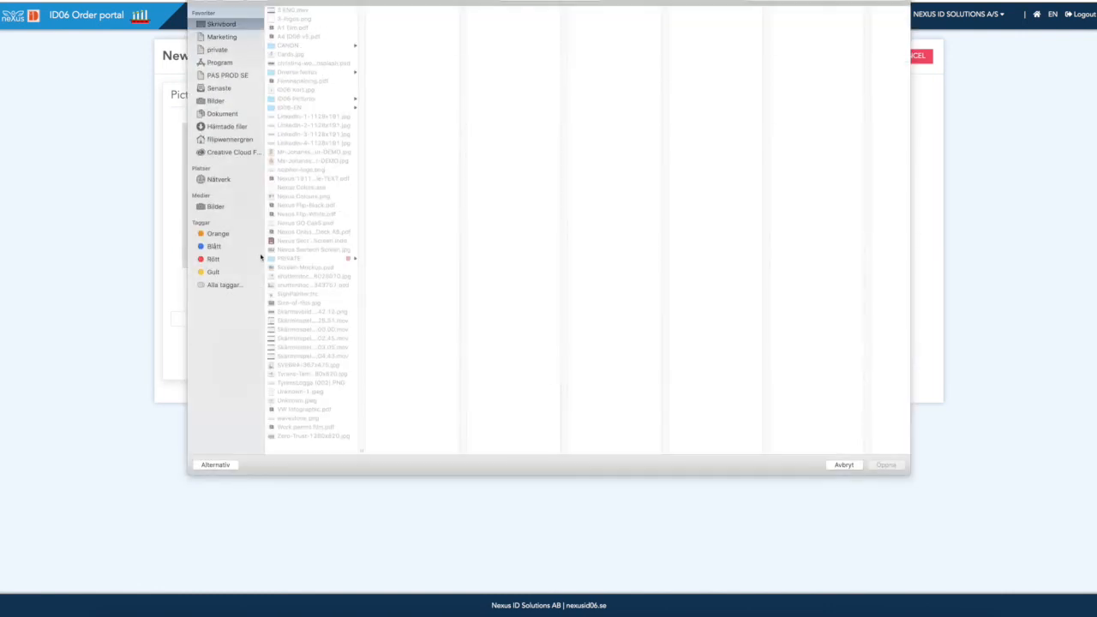
click(308, 152)
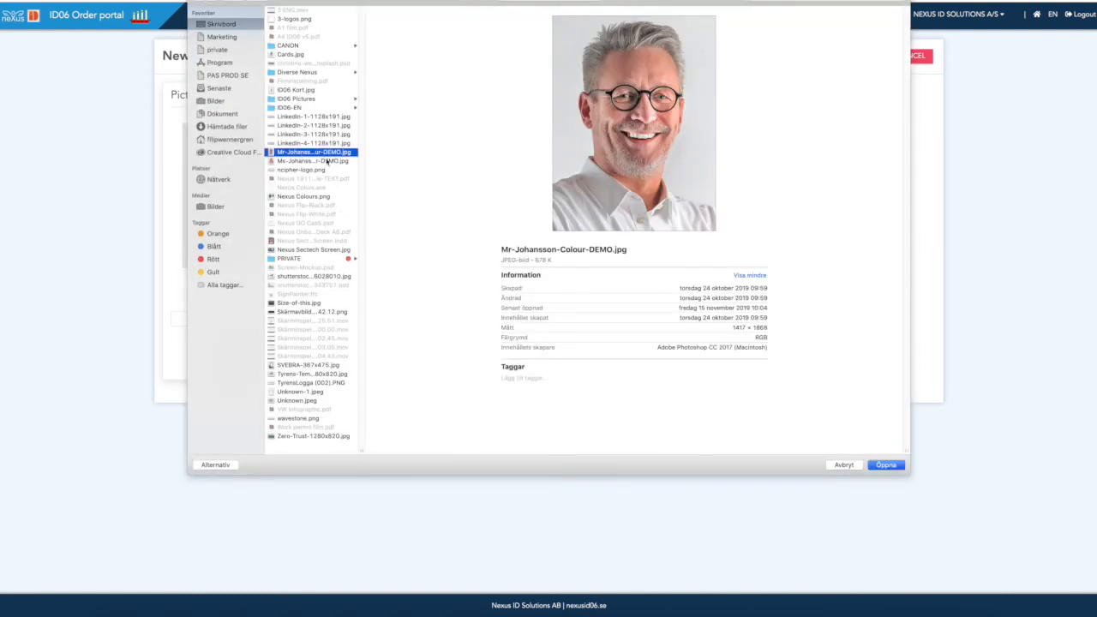
click(888, 465)
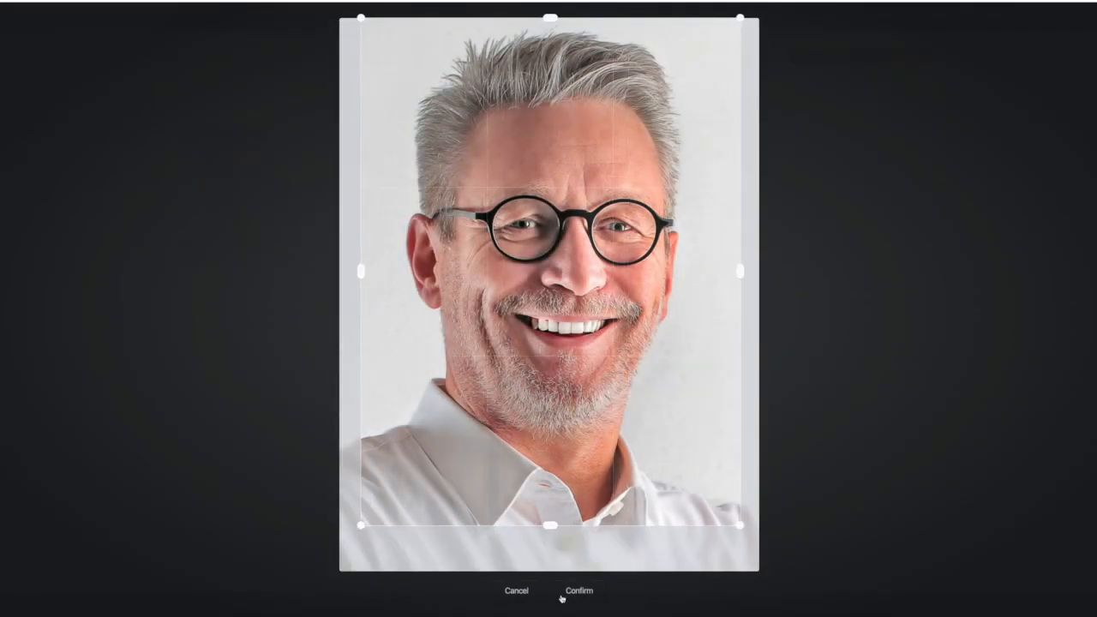
click(578, 590)
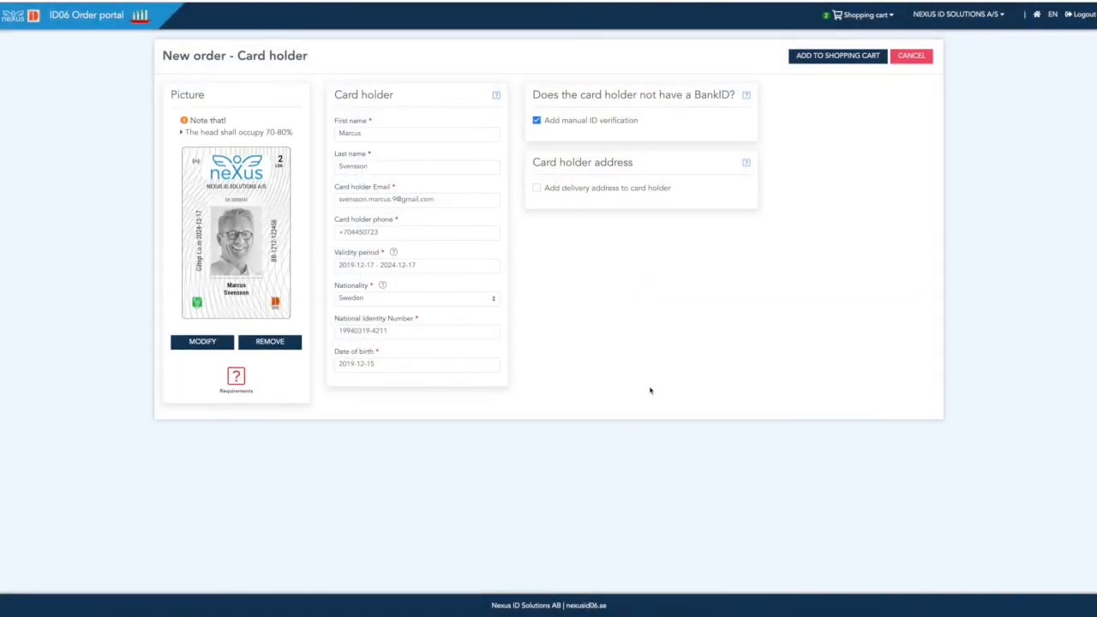
click(841, 55)
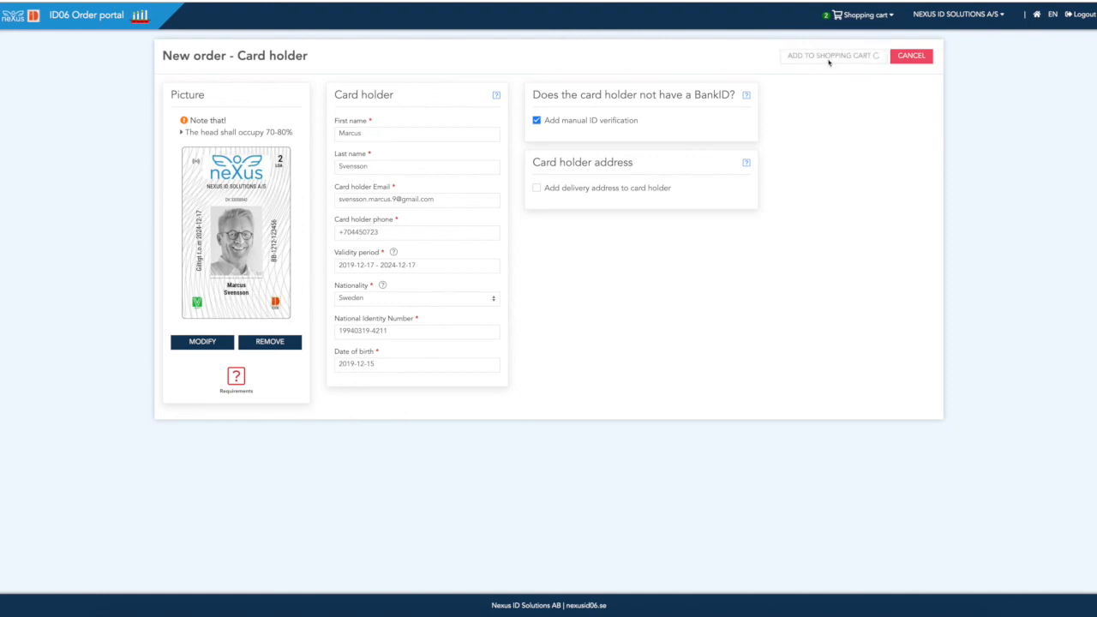